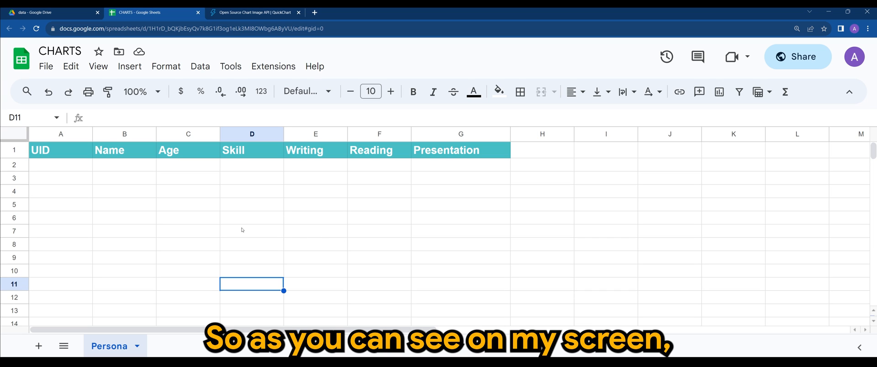
mouse_move(139, 203)
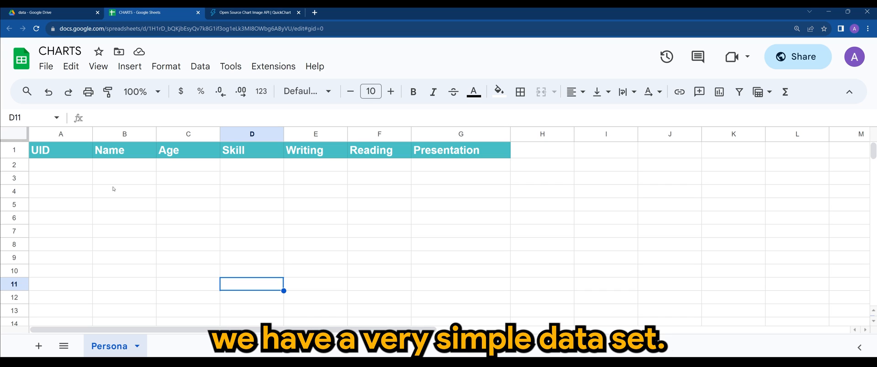
mouse_move(124, 189)
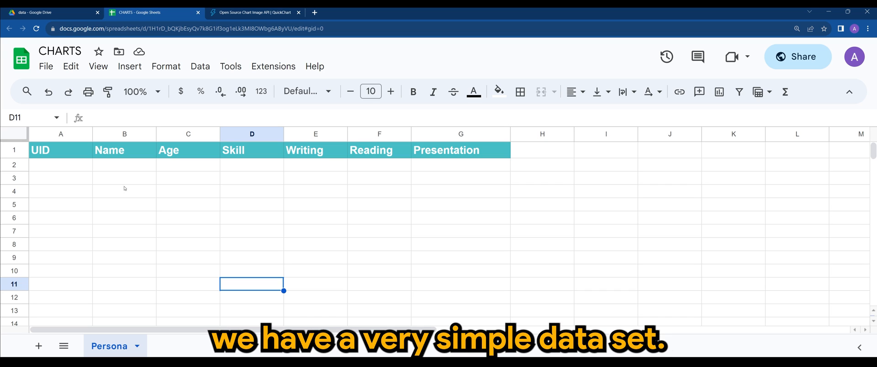
- Review the Name, Skill and Reading columns, then create an AppSheet app from the sheet via Extensions
click(61, 150)
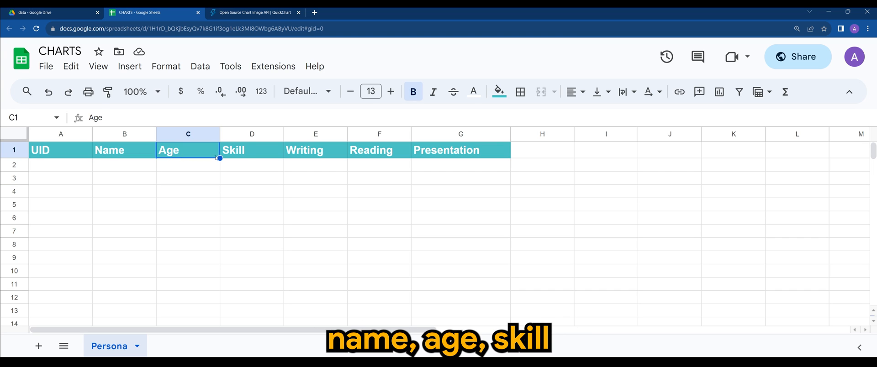
click(252, 150)
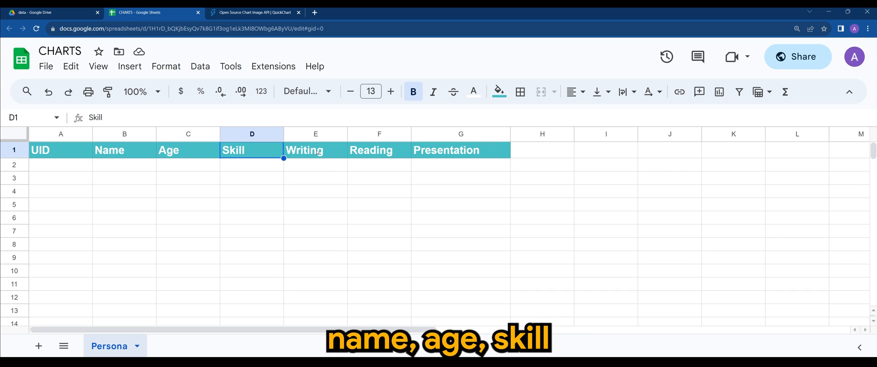
click(371, 150)
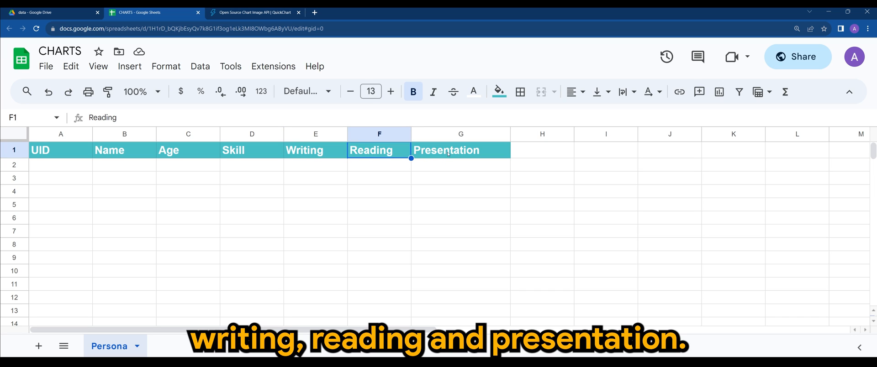
click(461, 150)
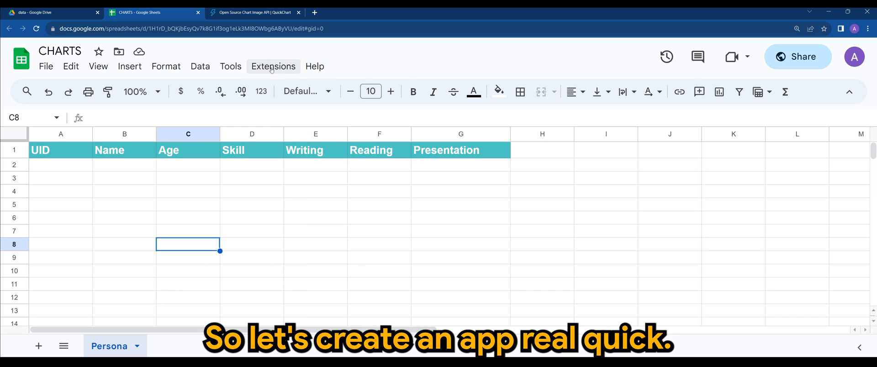
click(273, 65)
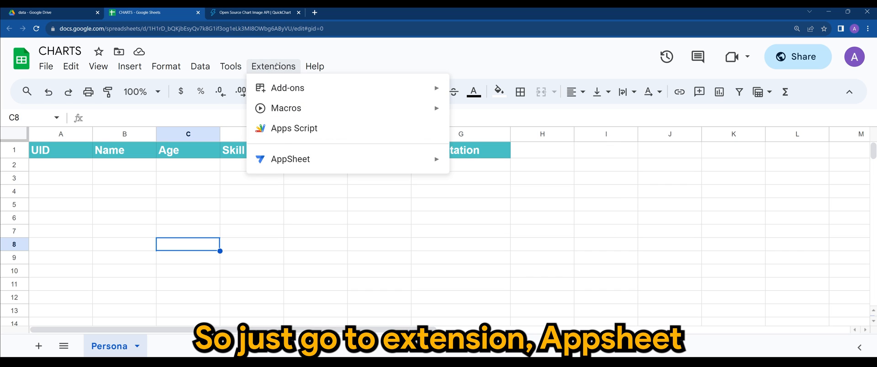
mouse_move(290, 159)
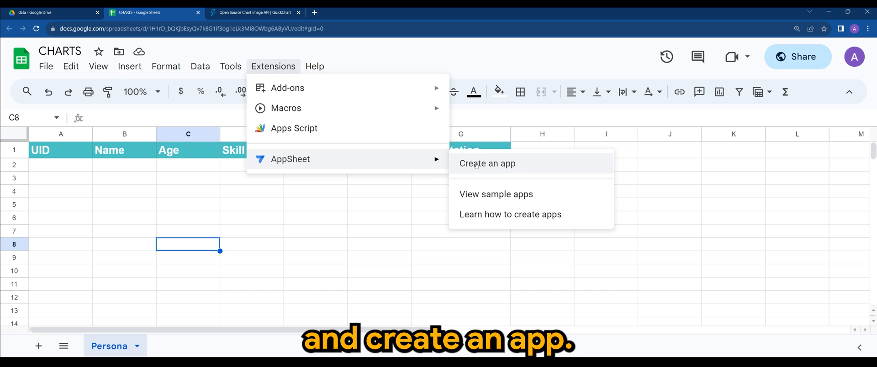
click(487, 164)
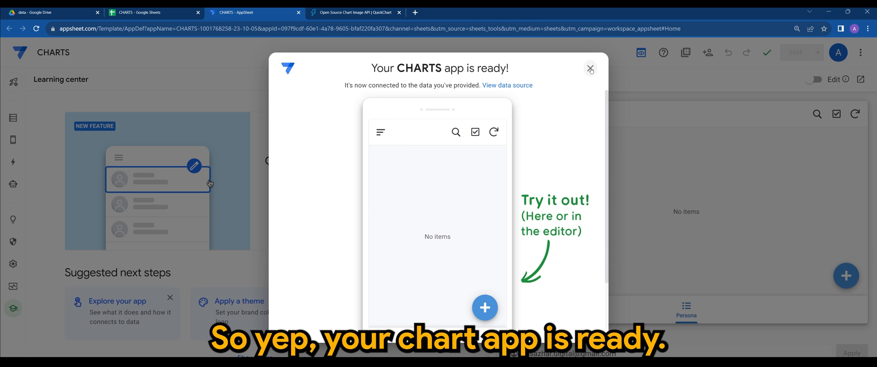
- In the Persona table, make Skill a Show column with category Section_Header and content "Skills"
click(590, 68)
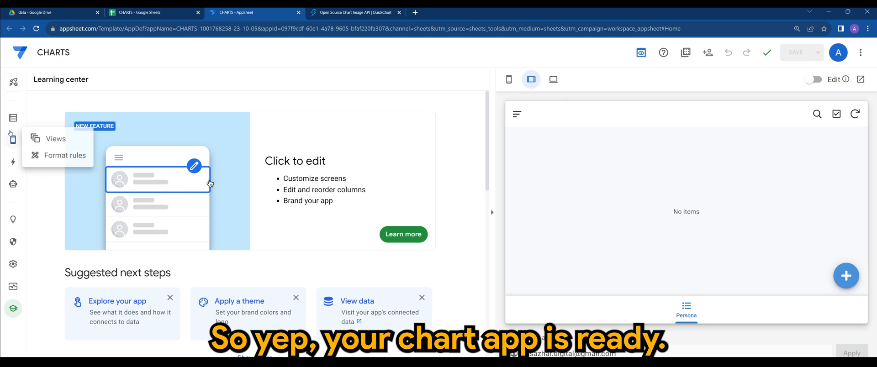
click(13, 117)
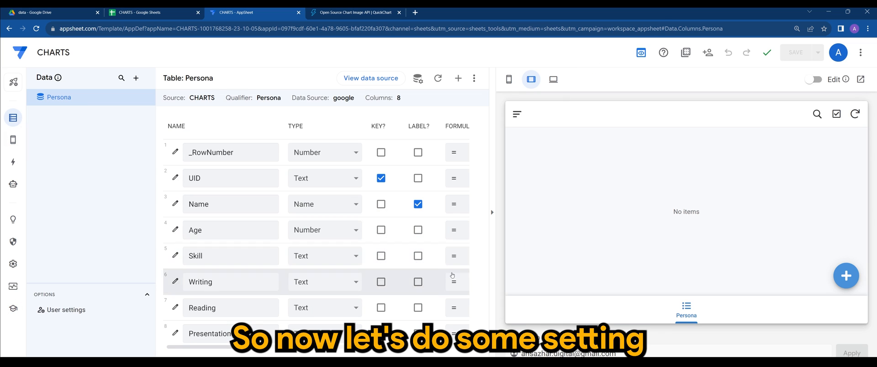
mouse_move(251, 272)
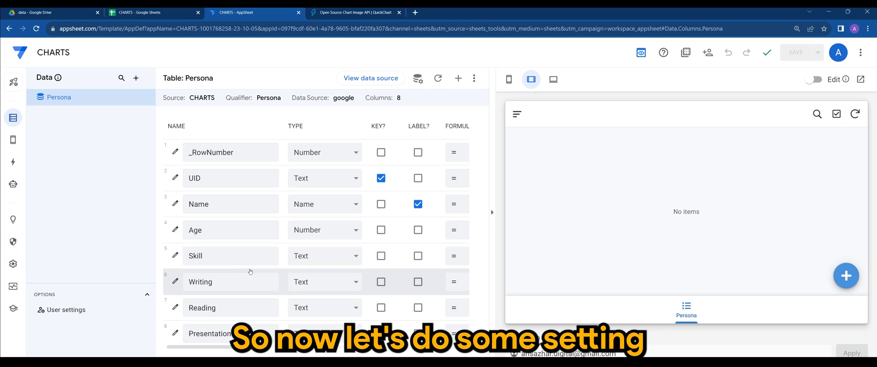
click(321, 256)
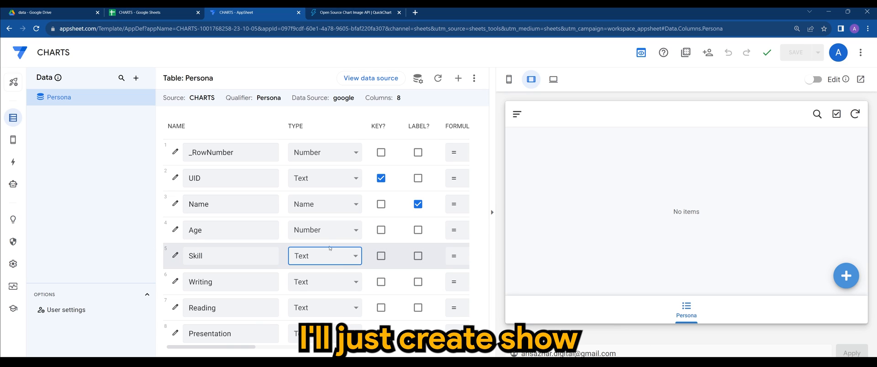
click(324, 255)
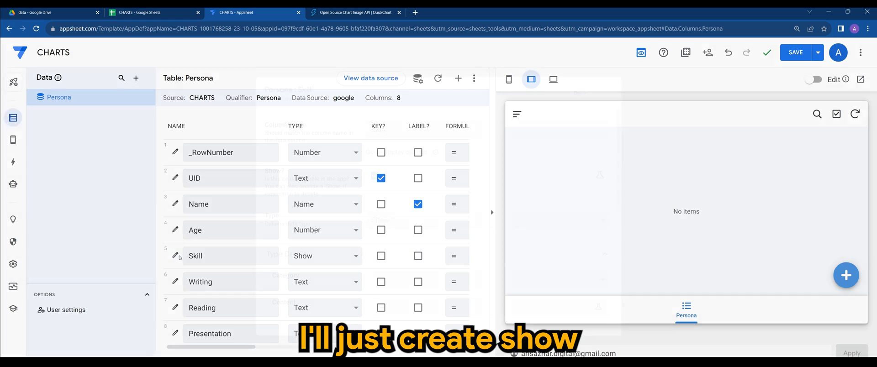
click(175, 256)
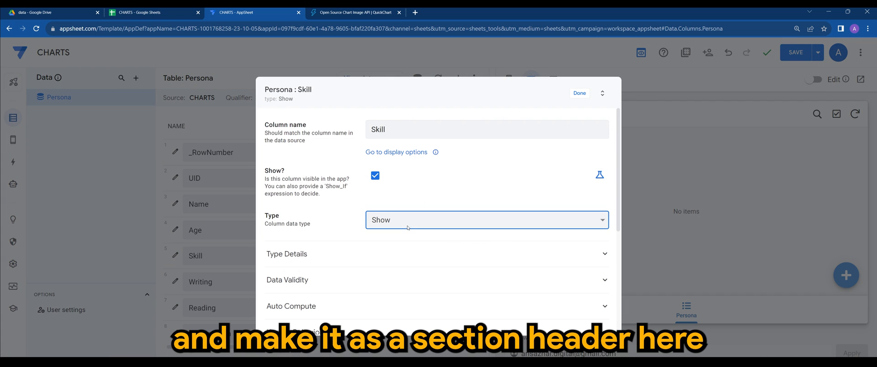
click(287, 254)
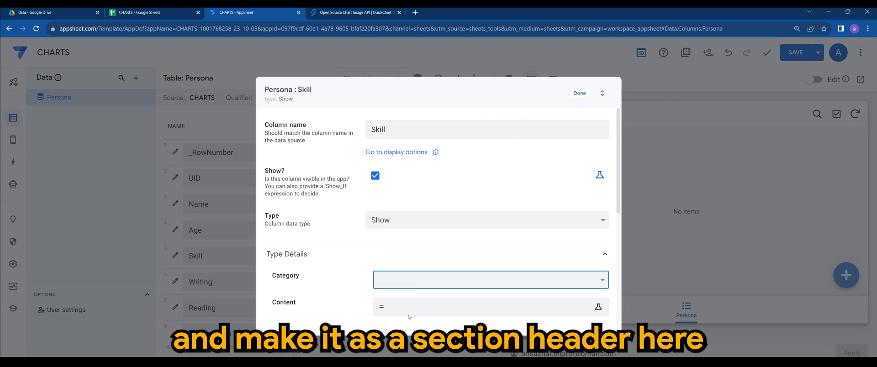
click(490, 281)
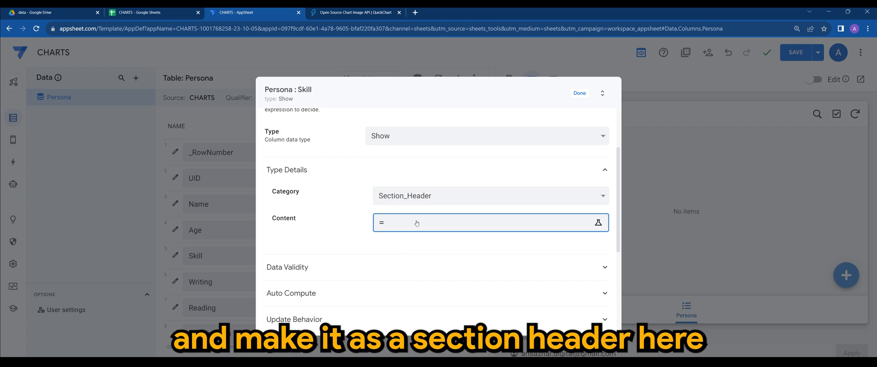
click(598, 223)
text( "Skills")
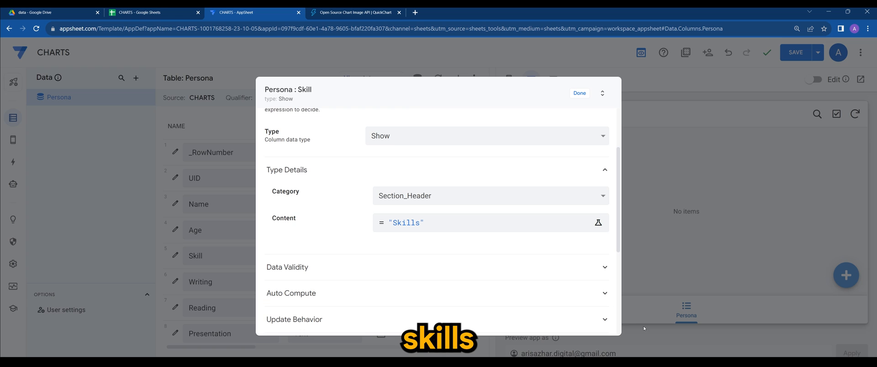
click(580, 93)
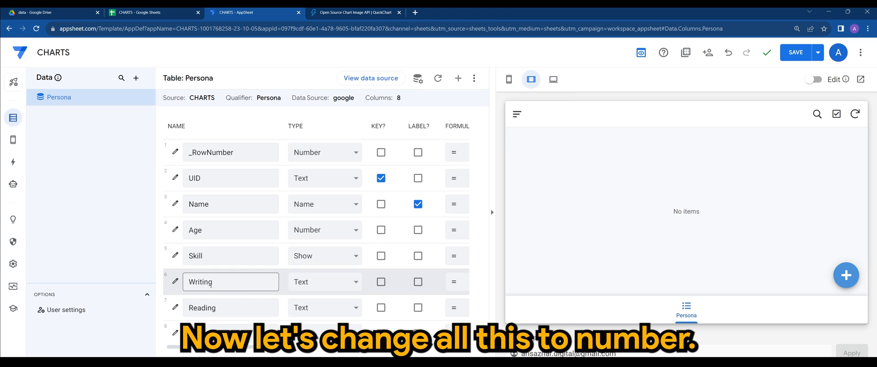
- Set Writing and Reading to Number type, with Writing shown as a Range of maximum 10
click(324, 281)
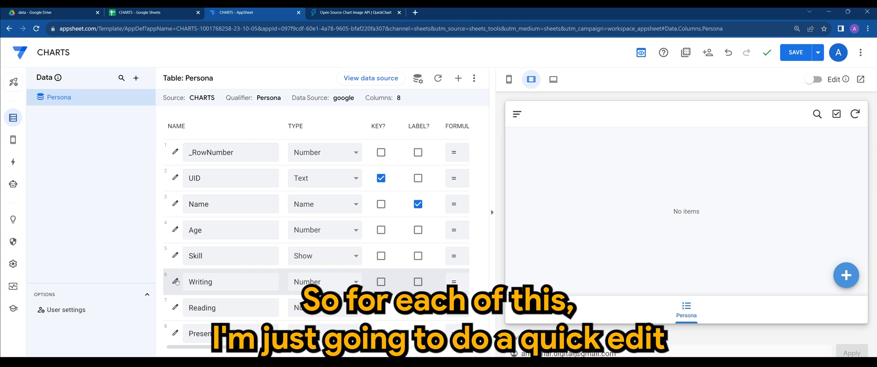
click(176, 282)
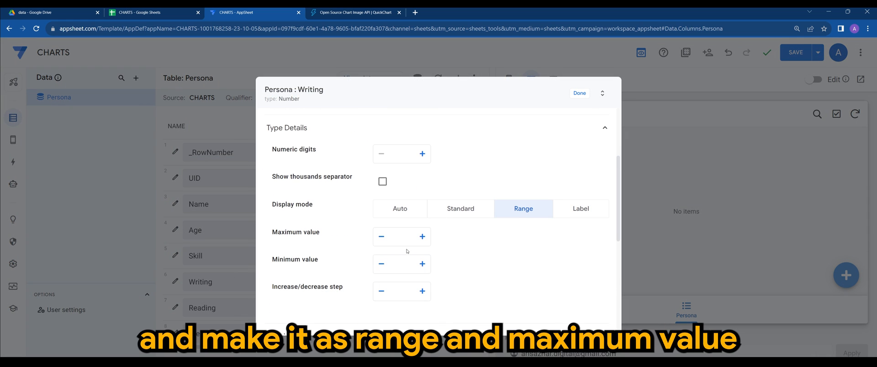
text(10)
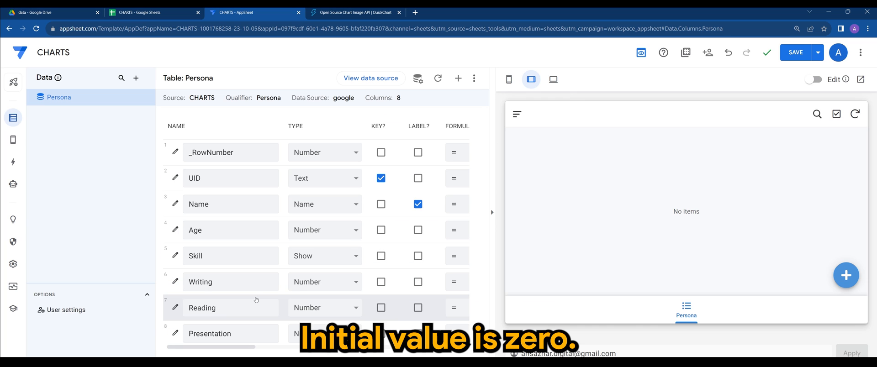
- Show Reading as a Range from 0 to 10 with initial value 0
click(175, 309)
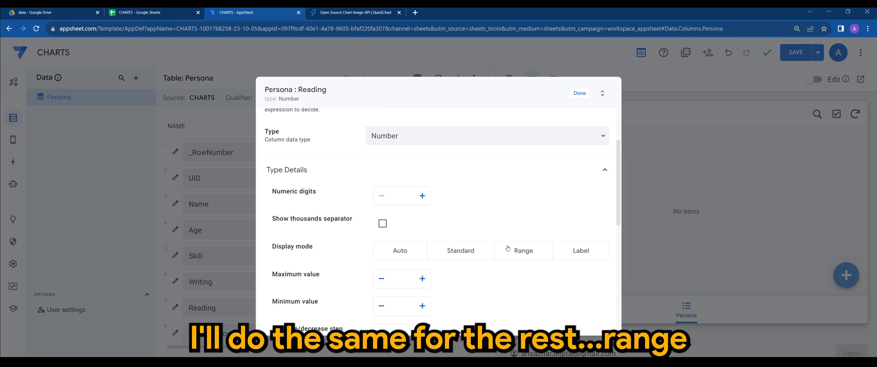
click(523, 250)
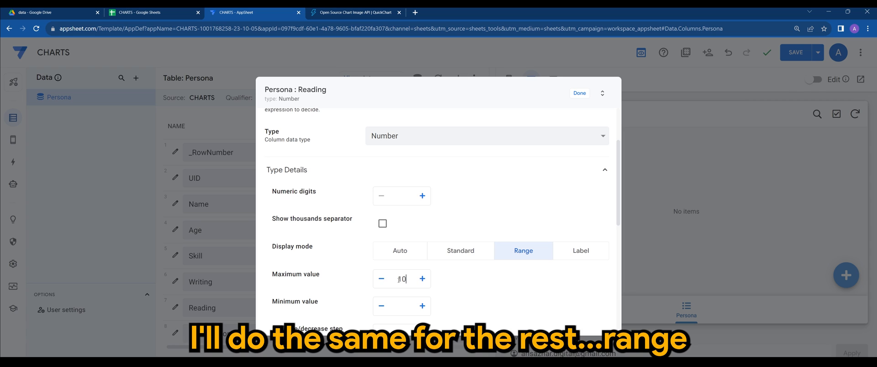
text(0)
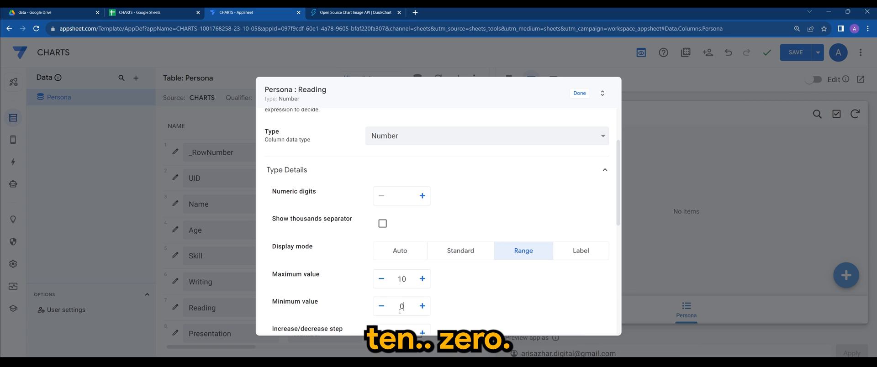
scroll(down, 3)
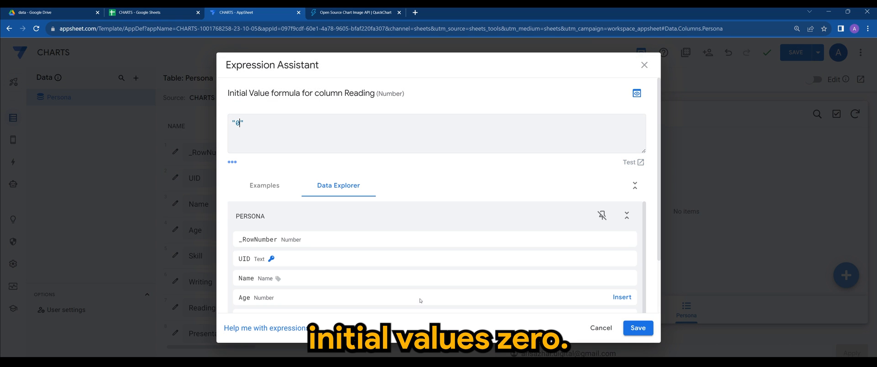
click(637, 328)
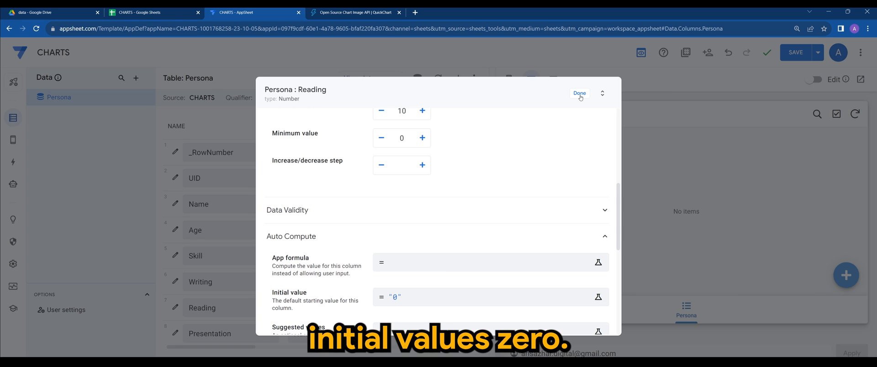
click(580, 93)
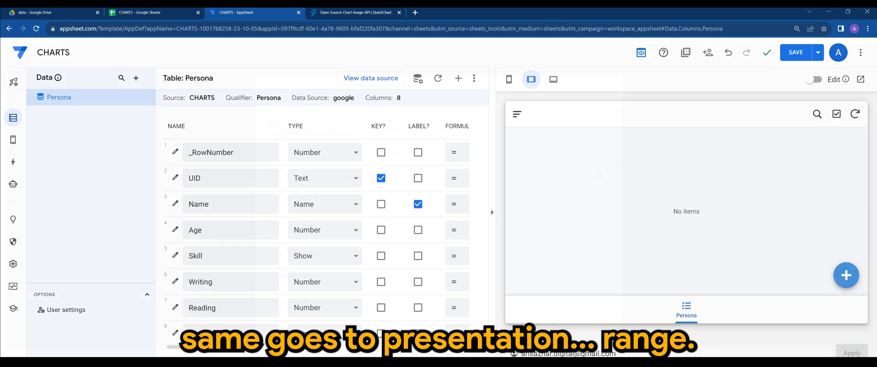
- Show Presentation as a Range with maximum 10 and initial value 0
click(523, 250)
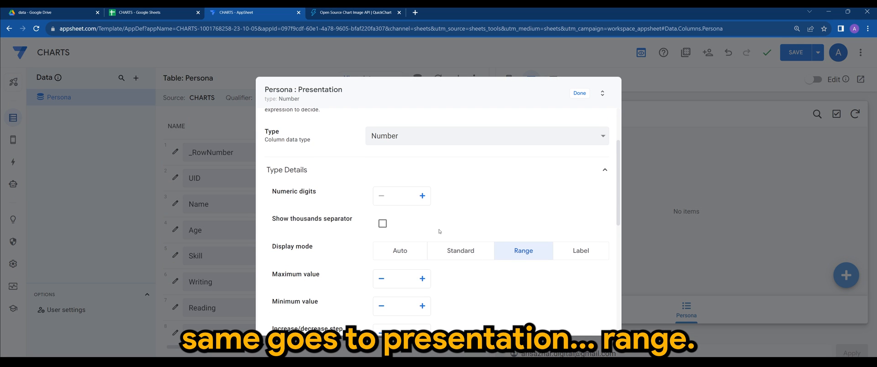
text(10)
text(0)
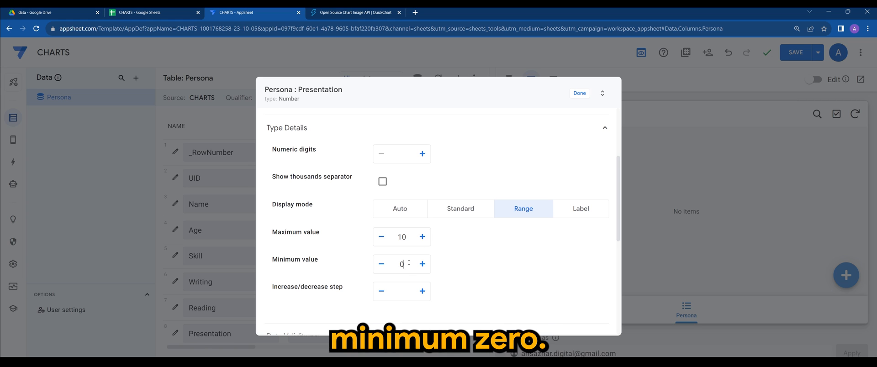
scroll(down, 3)
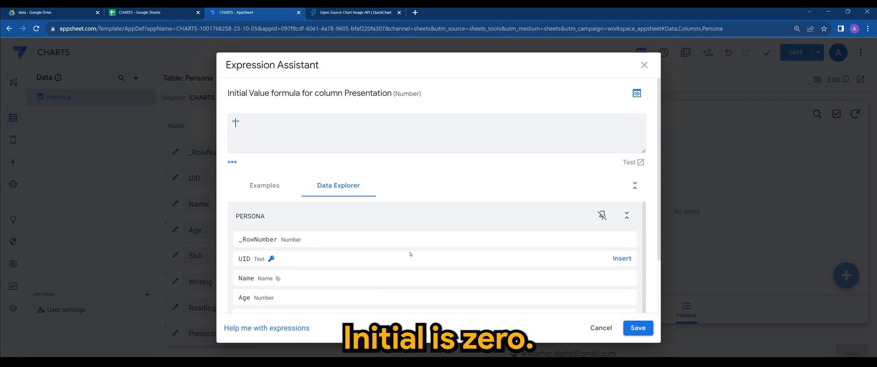
click(637, 328)
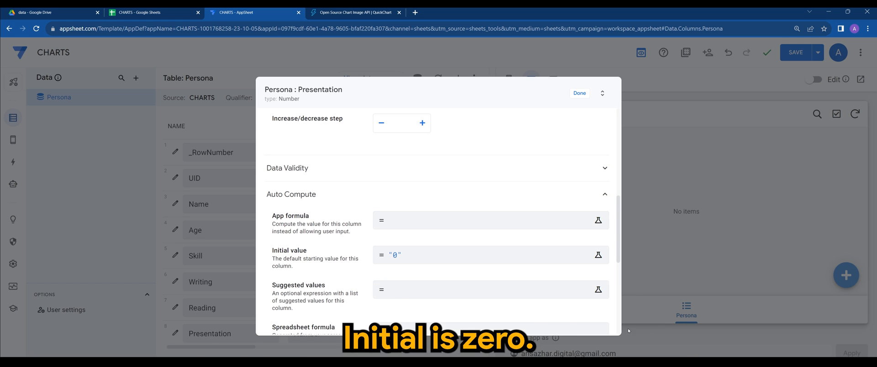
click(580, 93)
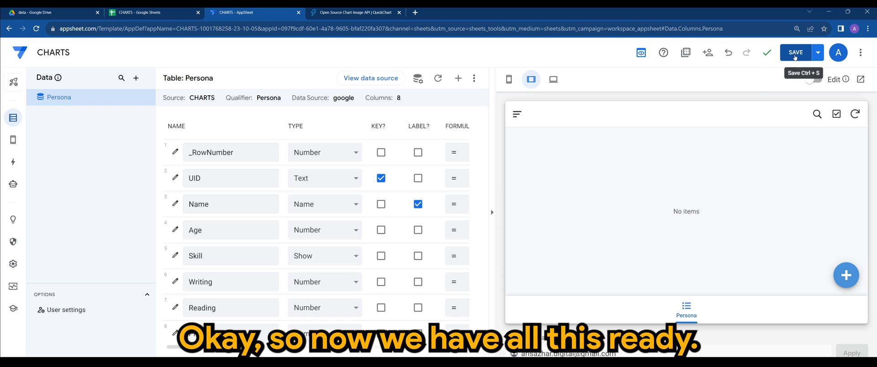
- Save the app's column changes and move to the QuickChart website
click(795, 53)
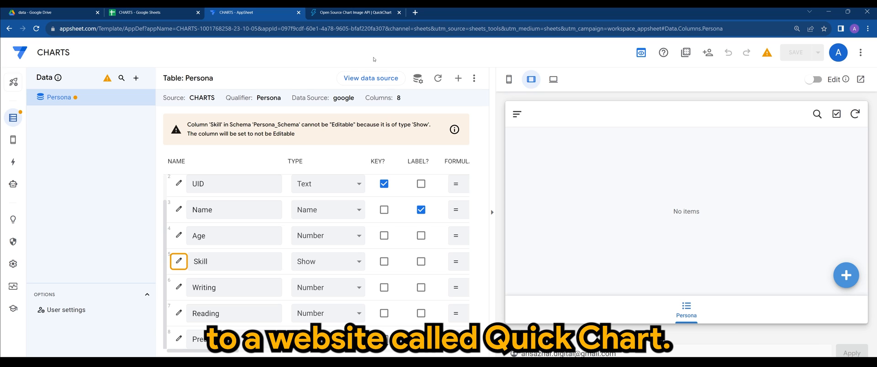
click(356, 12)
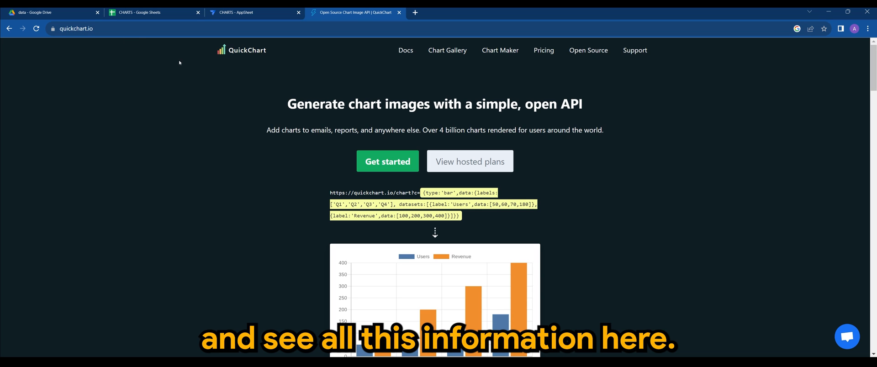
- Scroll the QuickChart homepage down to the example chart API URL
scroll(down, 3)
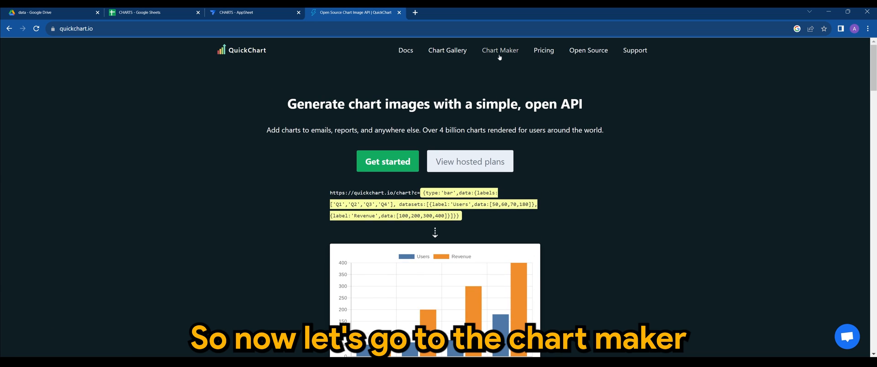
mouse_move(504, 61)
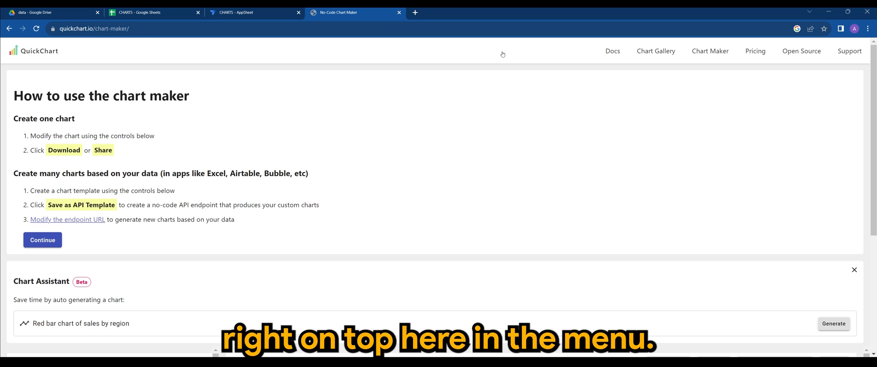
- Generate a chart in the Chart Assistant from the prompt "RADAR CHART"
scroll(down, 3)
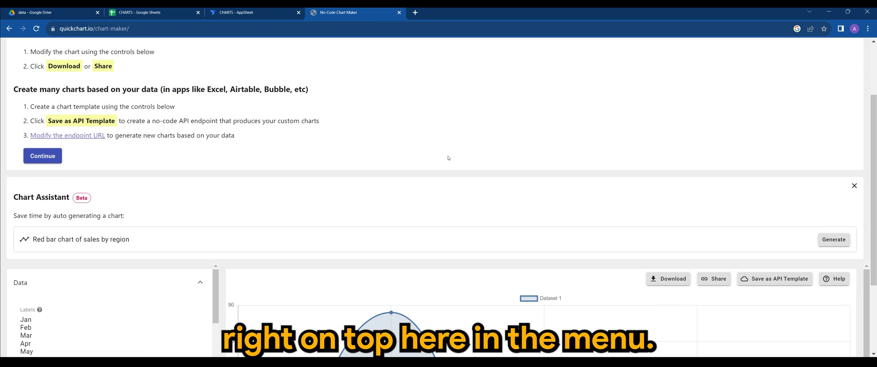
scroll(down, 3)
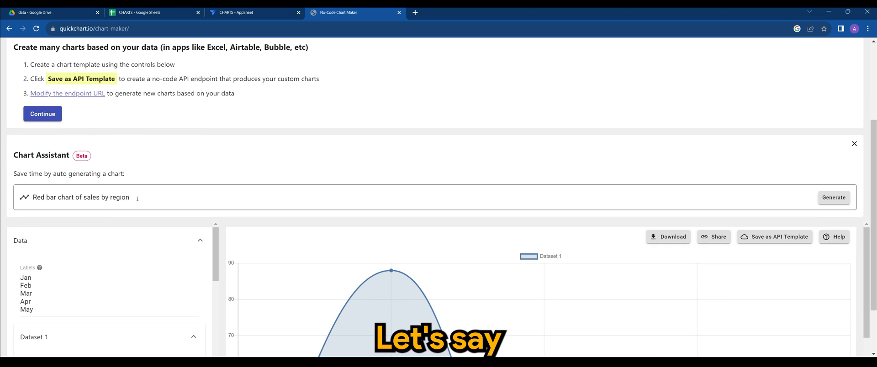
text(RADAR CHART)
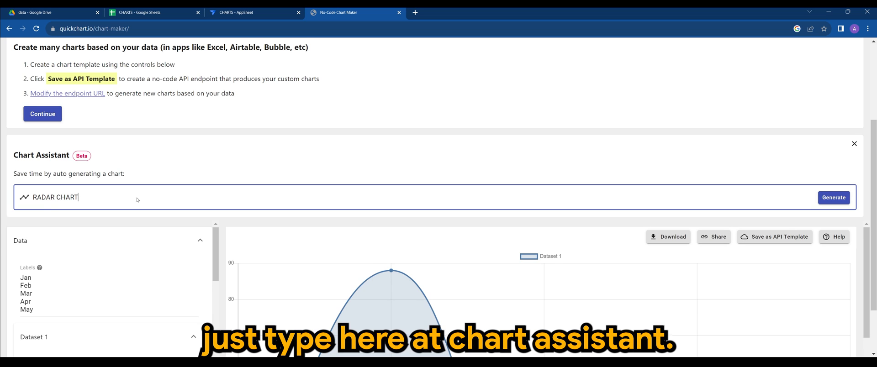
click(833, 197)
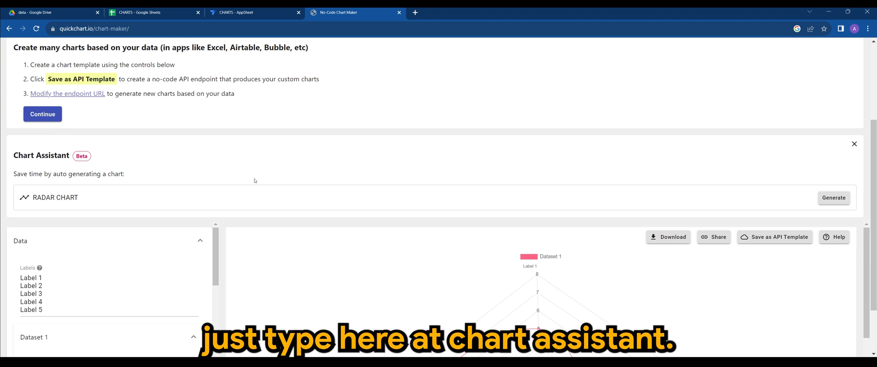
scroll(down, 3)
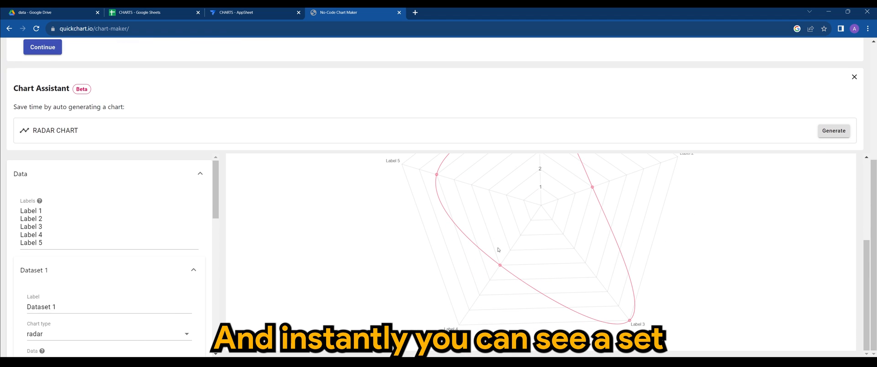
click(834, 131)
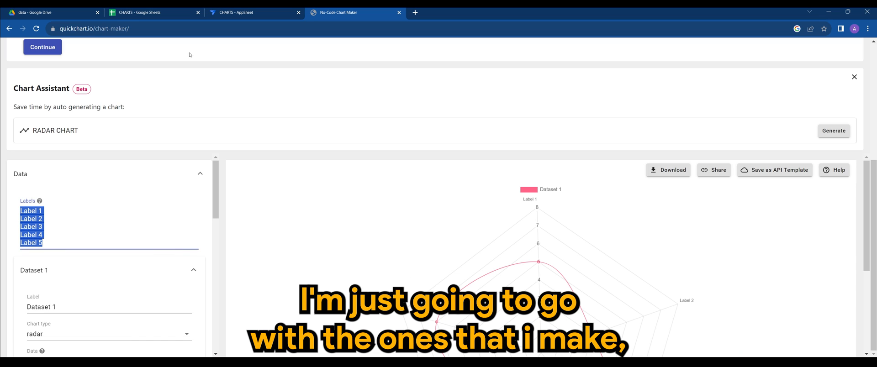
mouse_move(144, 11)
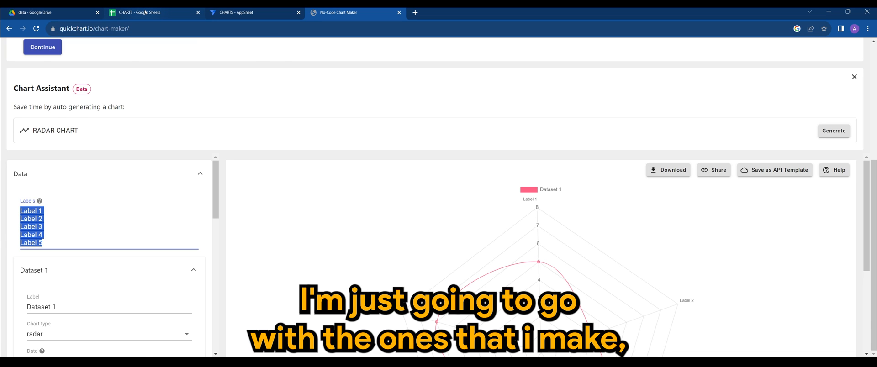
- Set the radar labels to Writing, Reading and Presentation, matching the spreadsheet columns
click(151, 12)
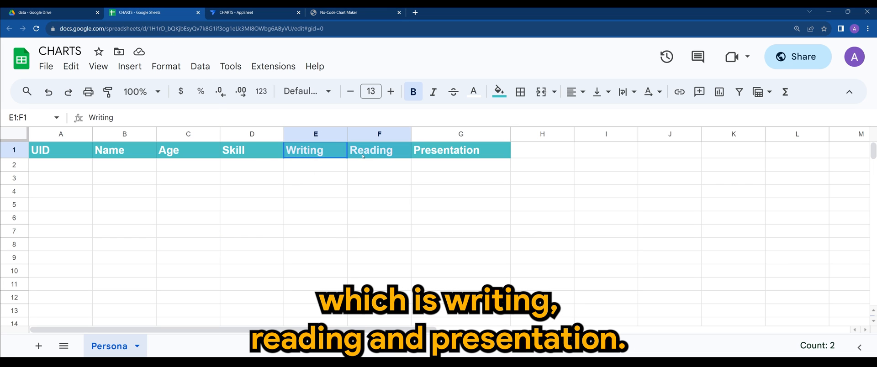
click(355, 12)
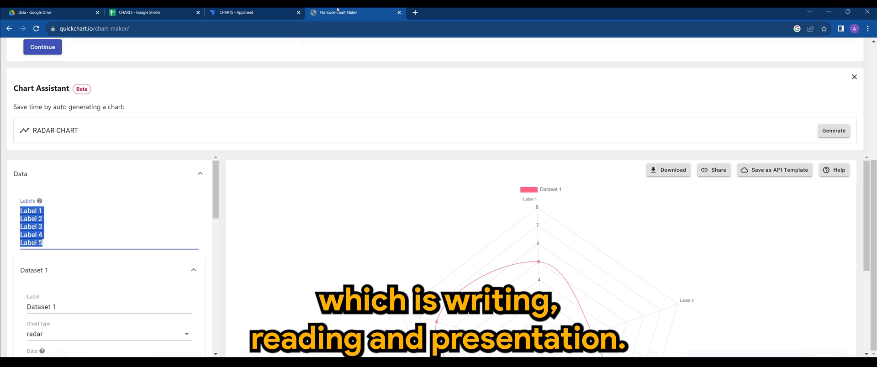
text(Writing)
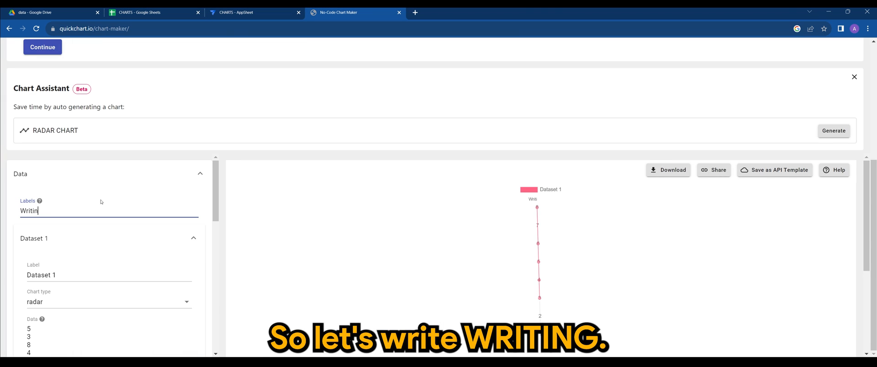
text(Reading)
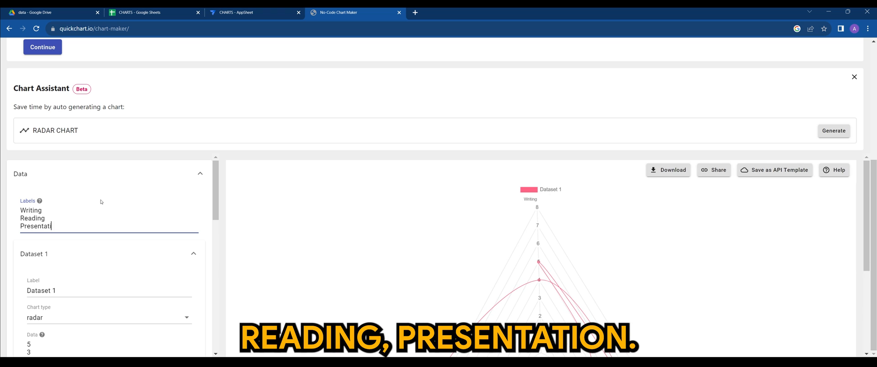
text(on)
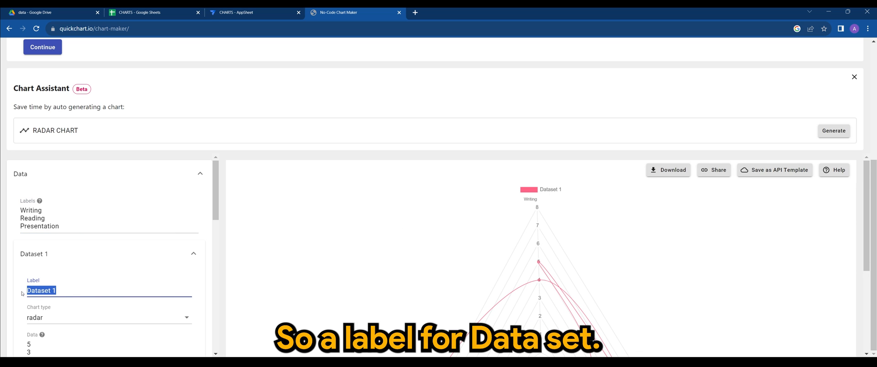
- Rename Dataset 1 to Skill with data values 10, 9 and 8
text(Ski)
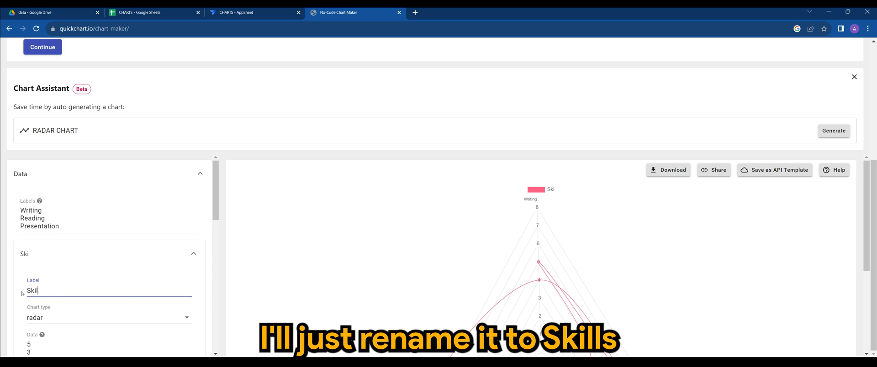
text(ll)
click(109, 345)
text(10)
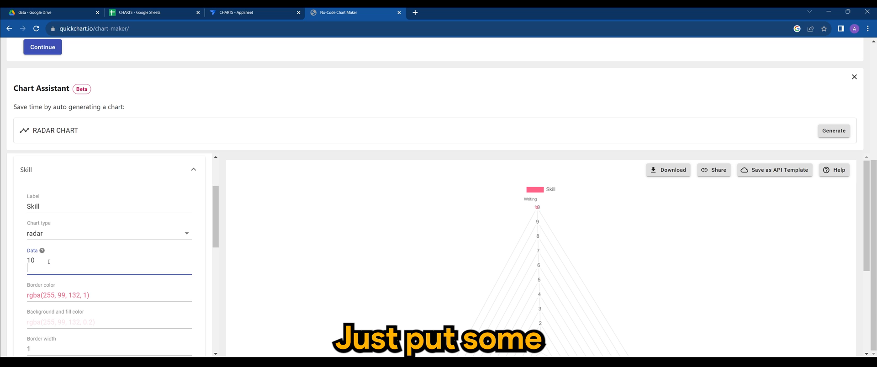
text(9)
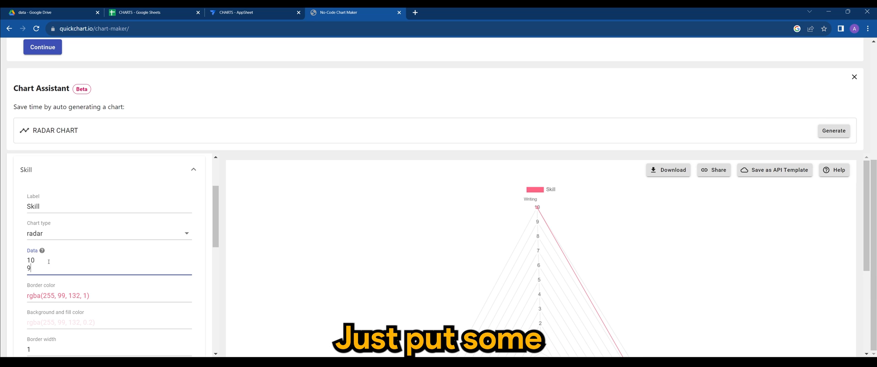
text(8)
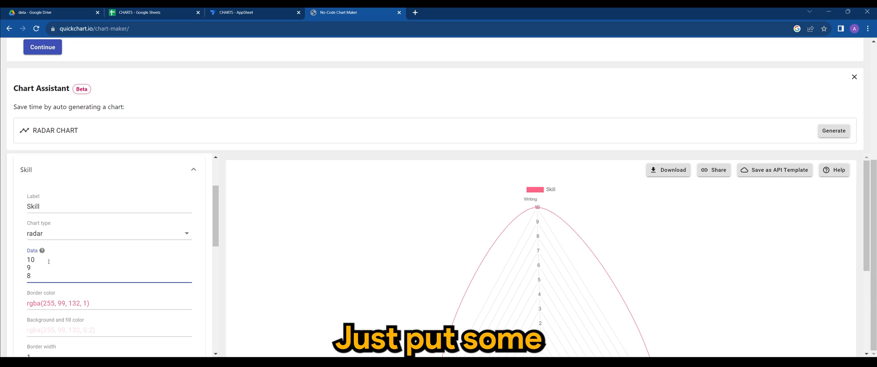
scroll(down, 3)
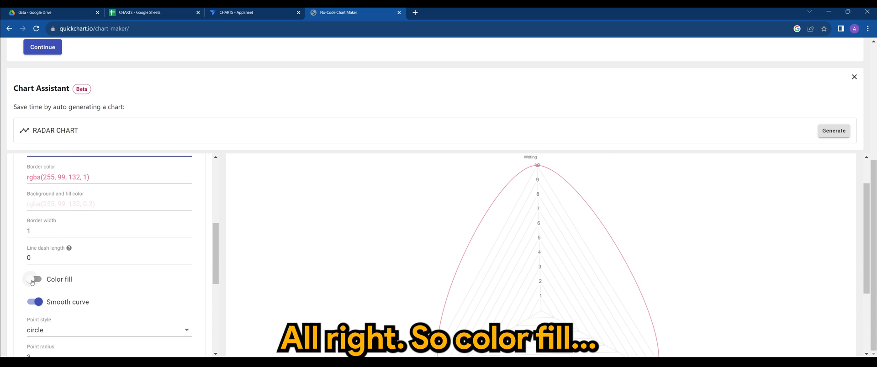
- Enable colour fill and show data labels at font size 18
click(34, 280)
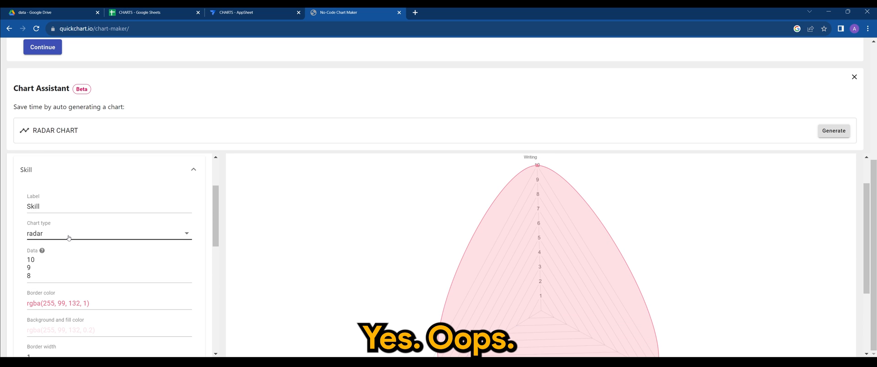
scroll(down, 3)
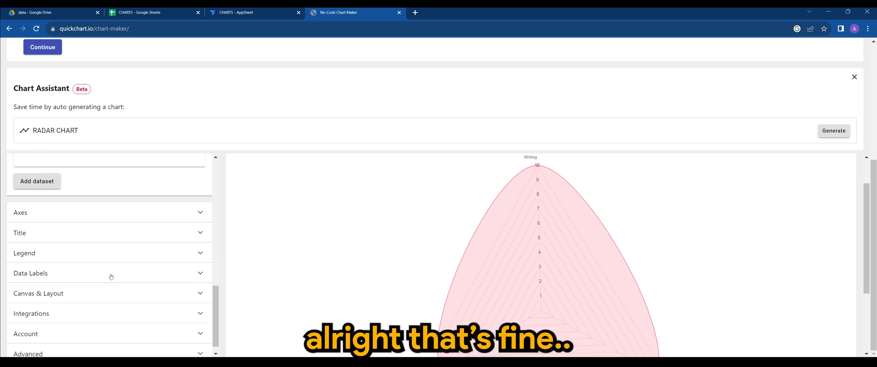
click(30, 273)
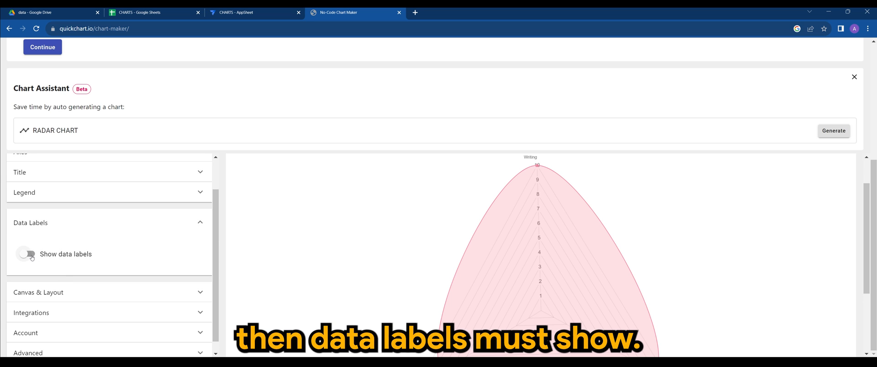
click(27, 254)
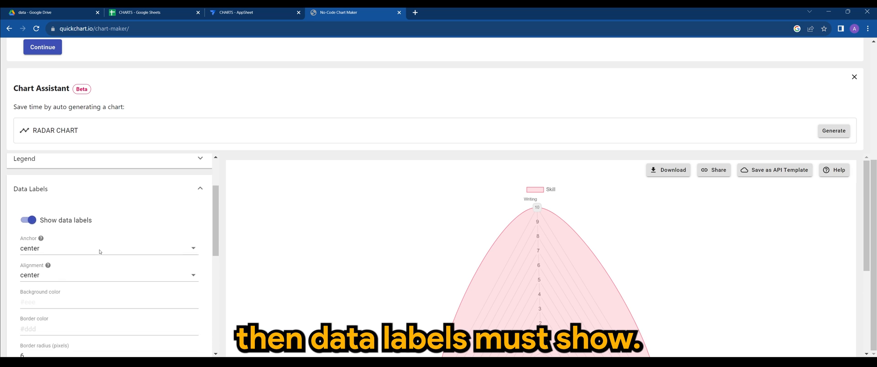
scroll(down, 3)
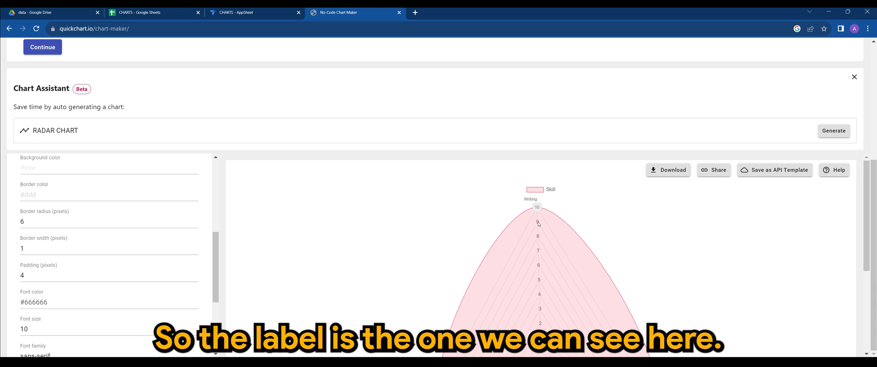
scroll(down, 3)
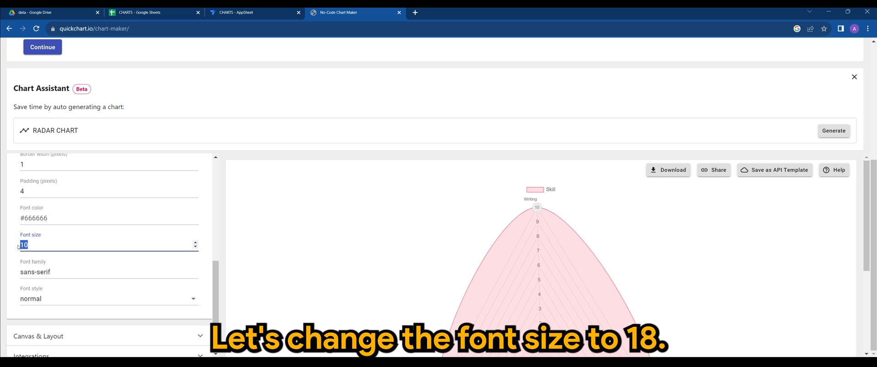
text(18)
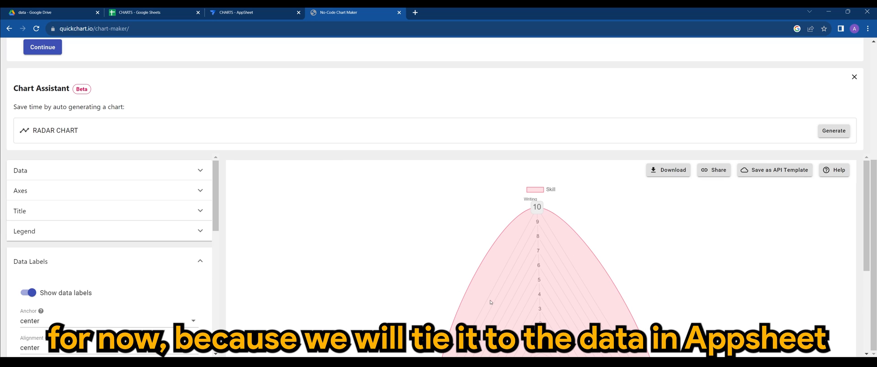
mouse_move(589, 214)
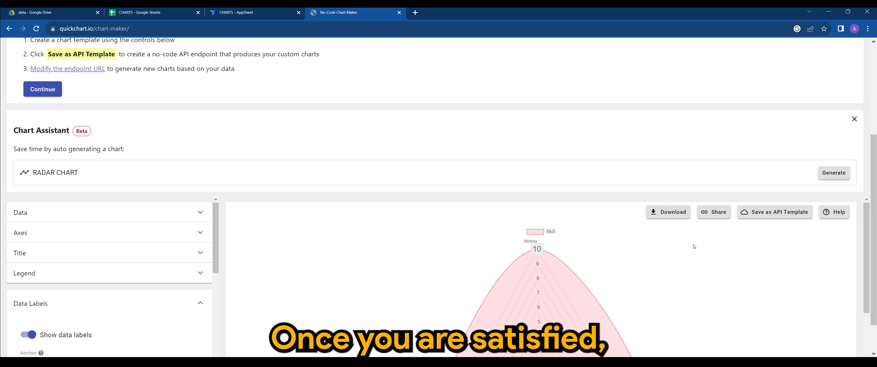
mouse_move(775, 212)
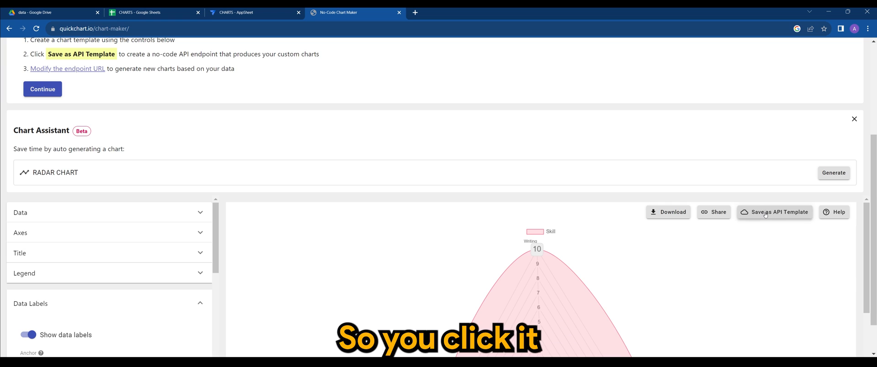
- Save the radar chart as an API template and copy the endpoint URL combining title, labels and data overrides
click(774, 212)
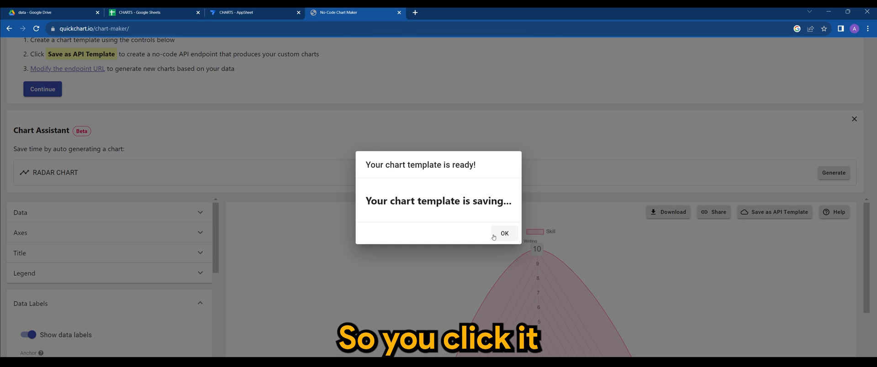
click(503, 234)
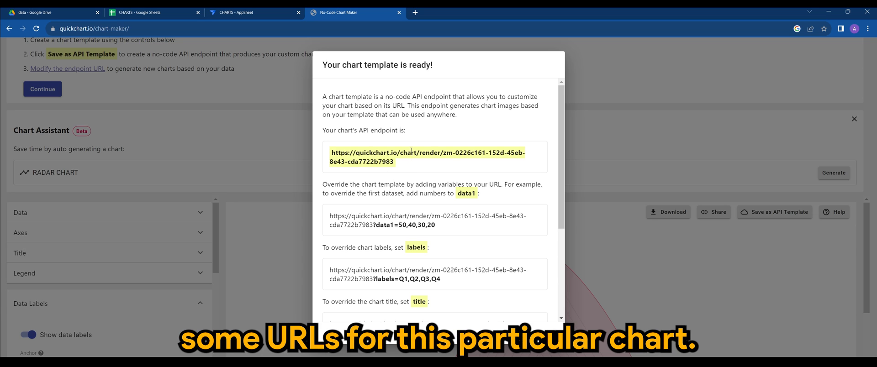
scroll(down, 3)
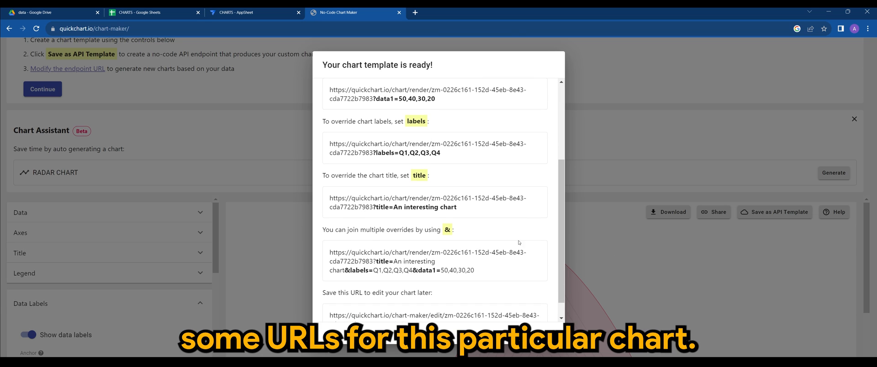
scroll(down, 3)
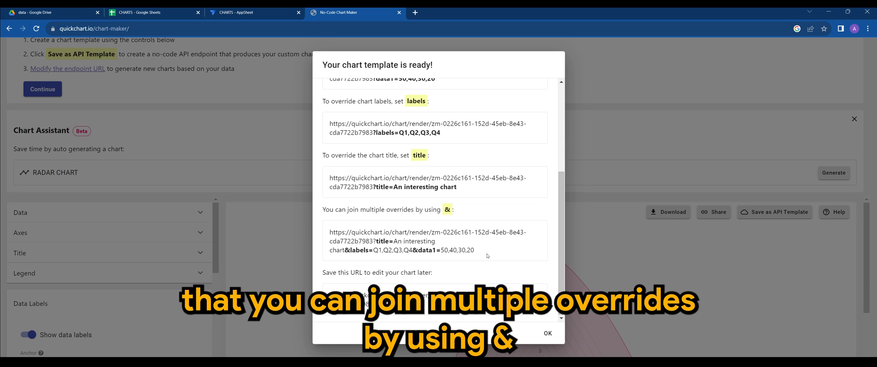
triple_click(428, 241)
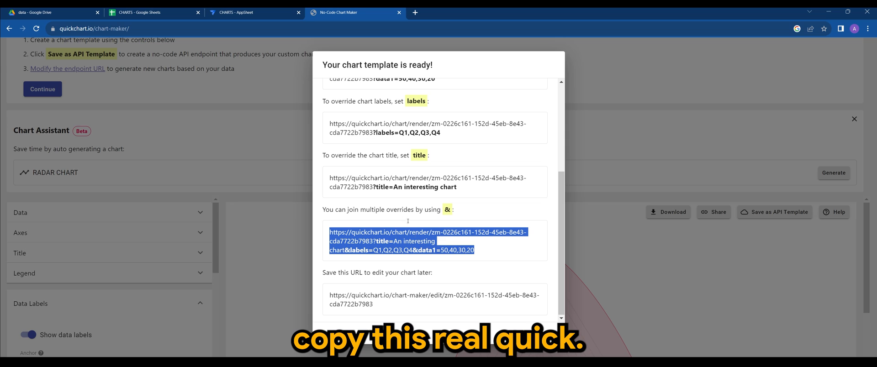
click(252, 12)
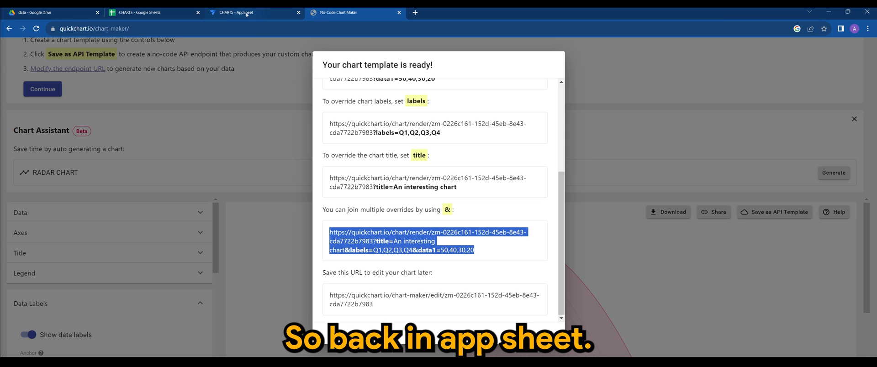
- Back in AppSheet, name the Persona table's new virtual column 'Radar Chart'
click(253, 12)
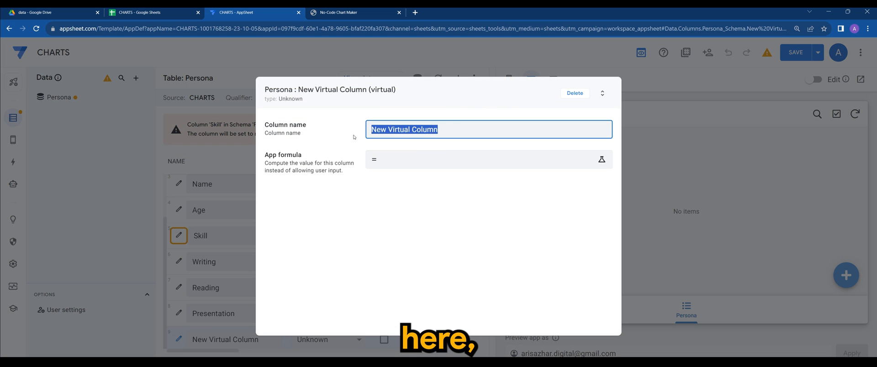
text(Radar)
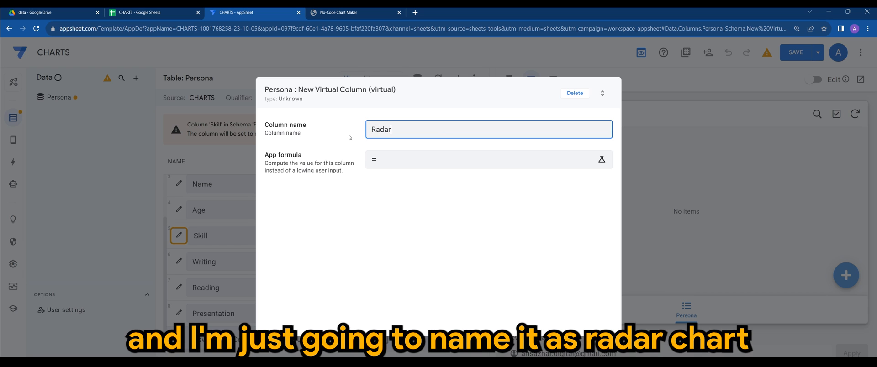
text(Chart)
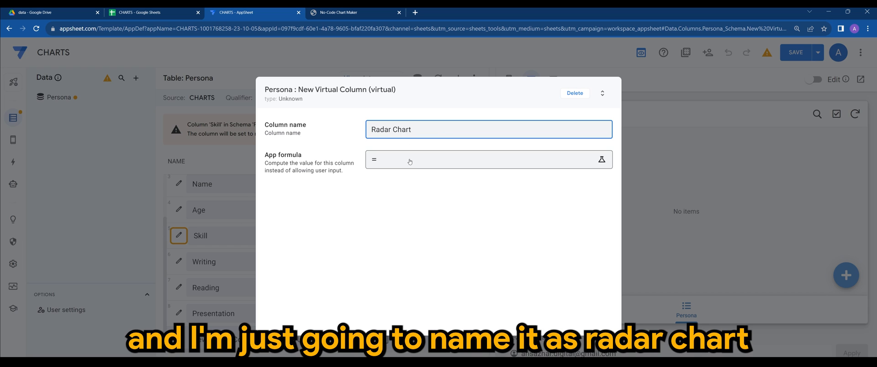
click(482, 159)
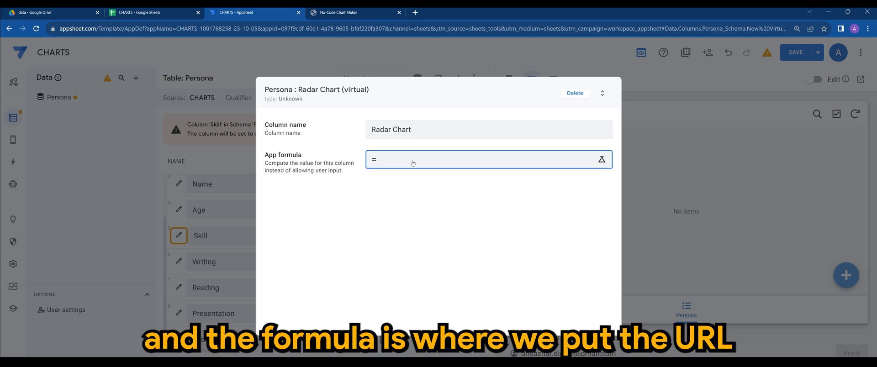
- Enter the quoted QuickChart render URL as the Radar Chart app formula
click(602, 159)
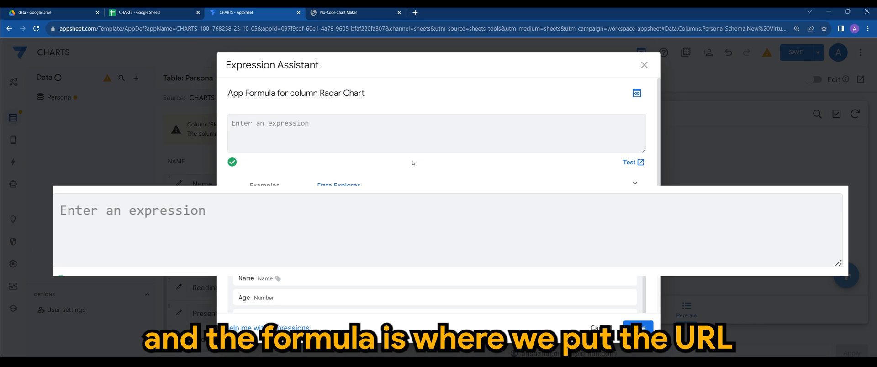
text(https://quickchart.io/chart/render/zm-0226c161-152d-45eb-8e43-cda7722b7983?title=An interesting chart&labels=Q1,Q2,Q3,Q4&data1=50,40,30,20)
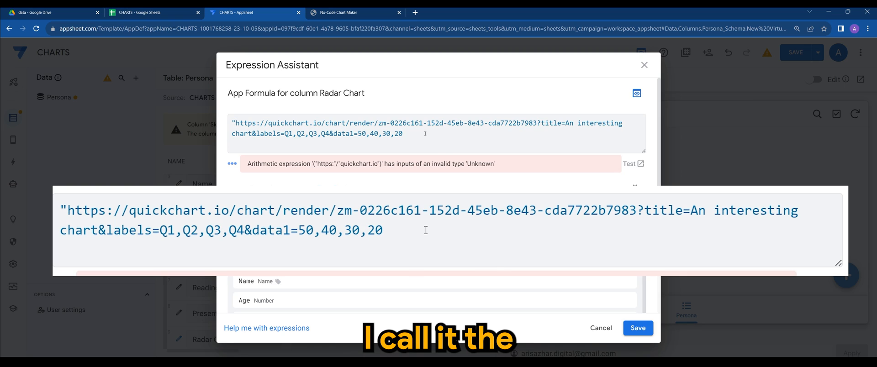
text(")
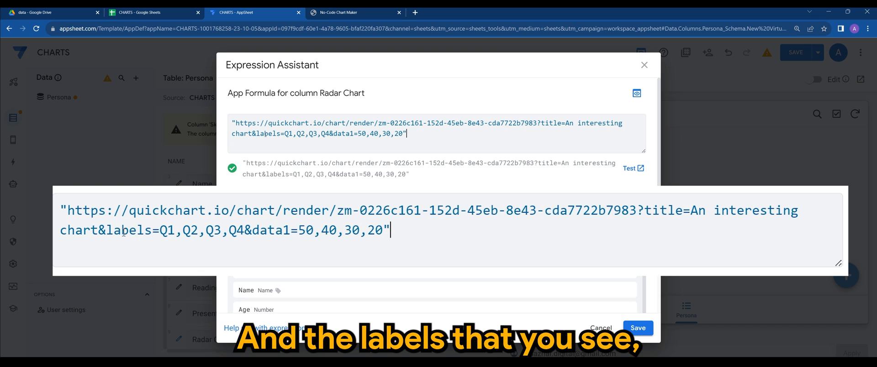
- Replace the placeholder labels Q1,Q2,Q3,Q4 with Writing,Reading,Presentation after checking the Persona sheet
double_click(128, 230)
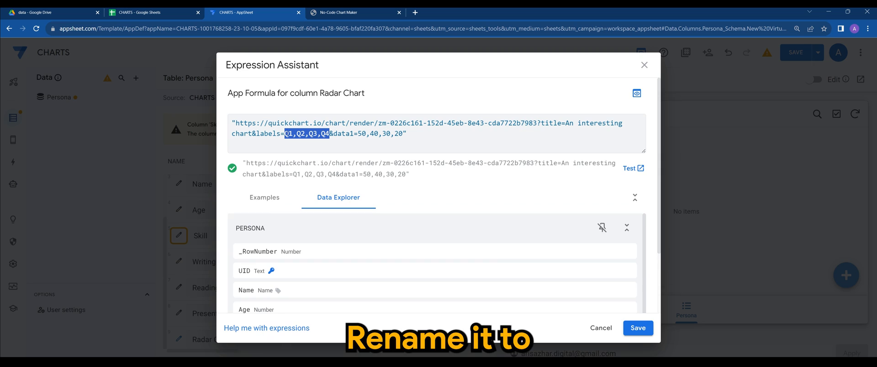
click(154, 12)
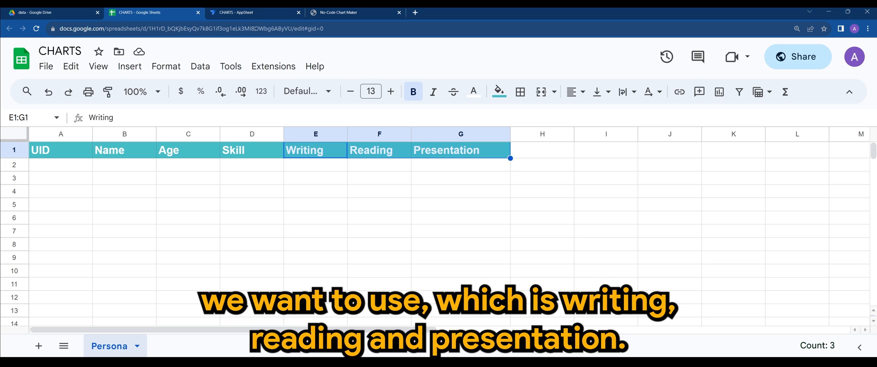
click(255, 12)
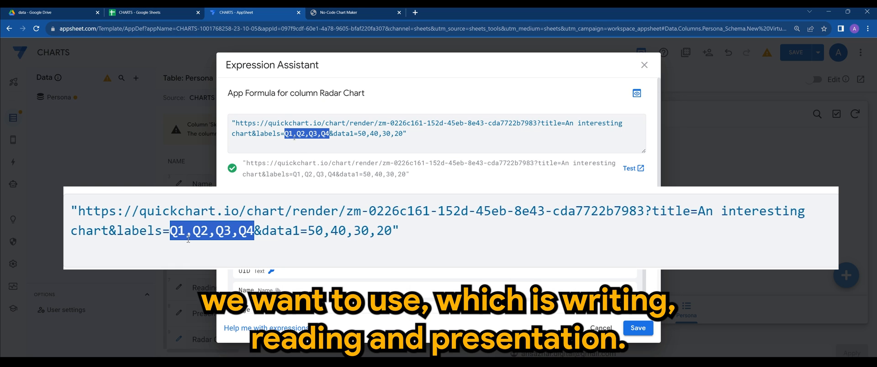
text(Writ)
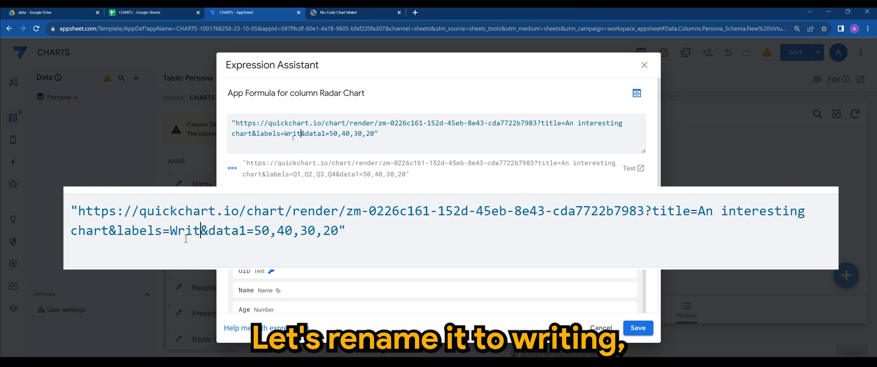
text(ing,Reading,P)
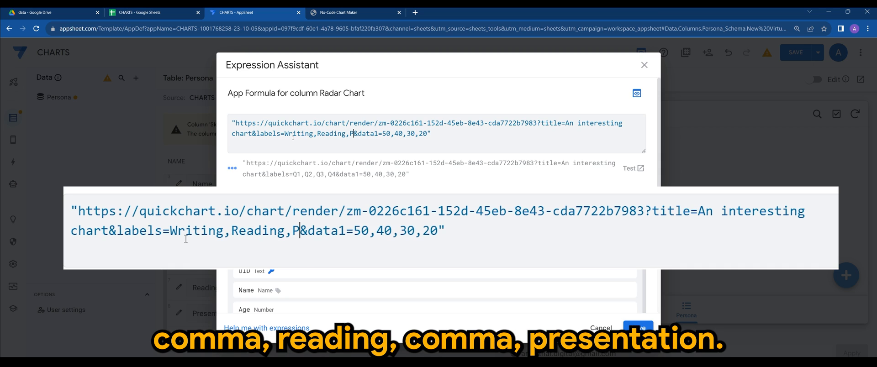
text(resentation)
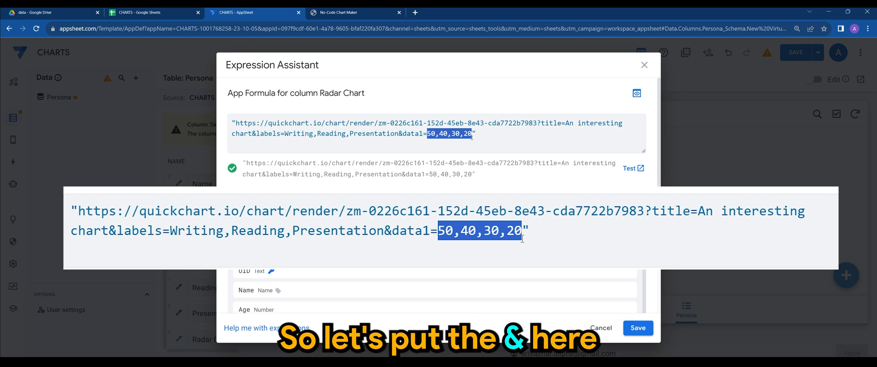
- Replace the data values with "&LIST([WRITING],[READING],[PRESENTATION])&" so they come from the persona's columns
text(&)
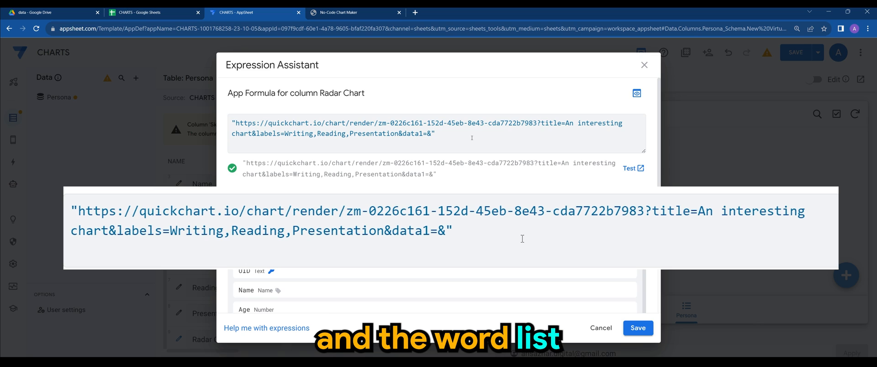
text(LIST)
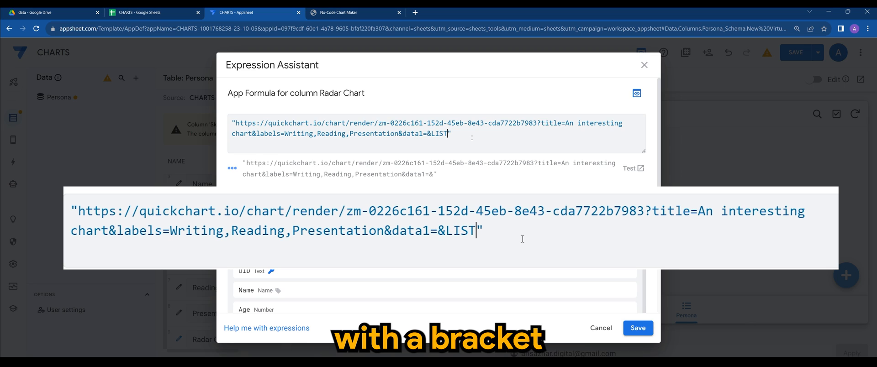
text(())
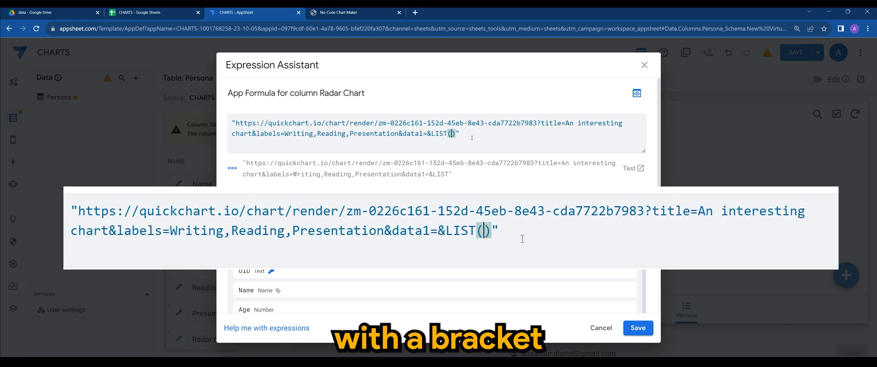
text(")
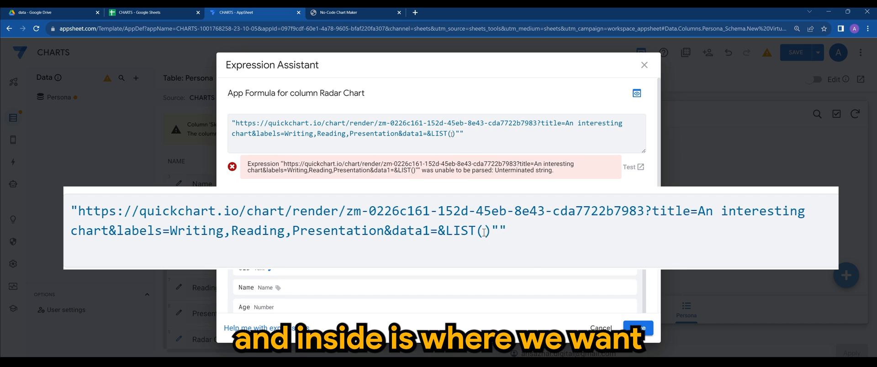
text([])
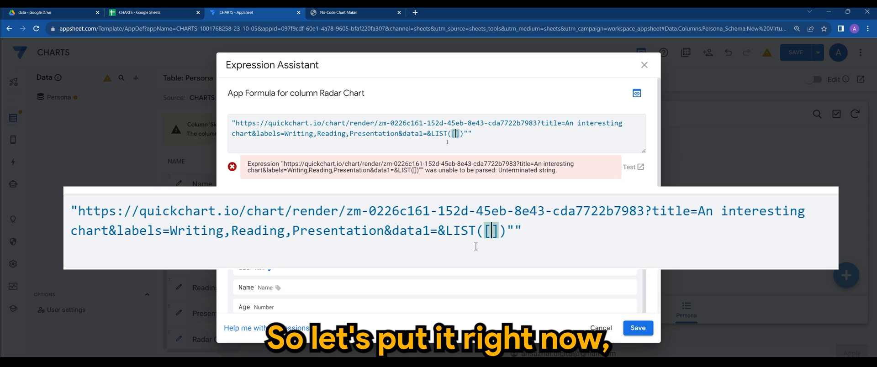
text(W)
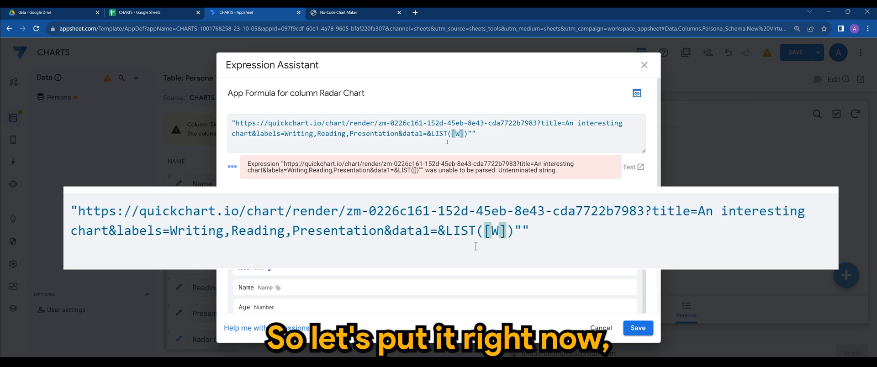
text(RITING)
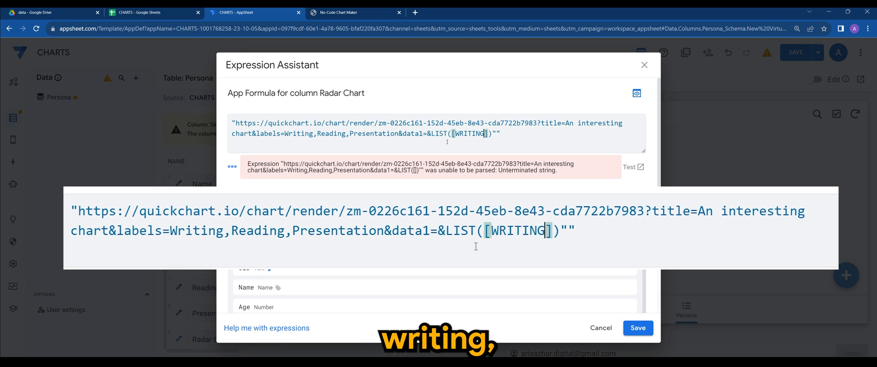
text(,[])
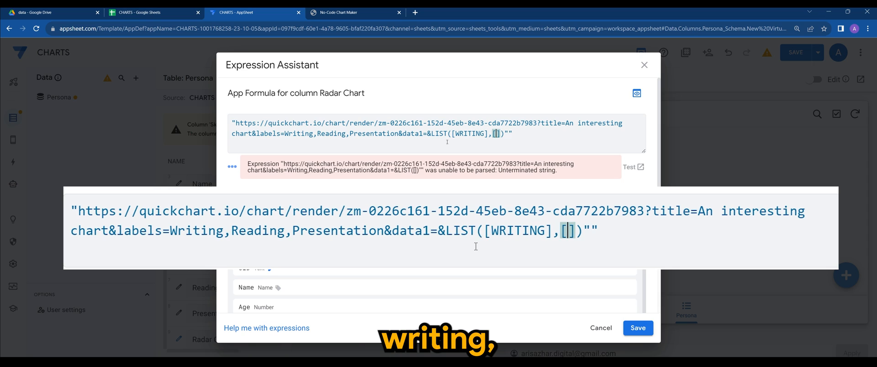
text([READING,)
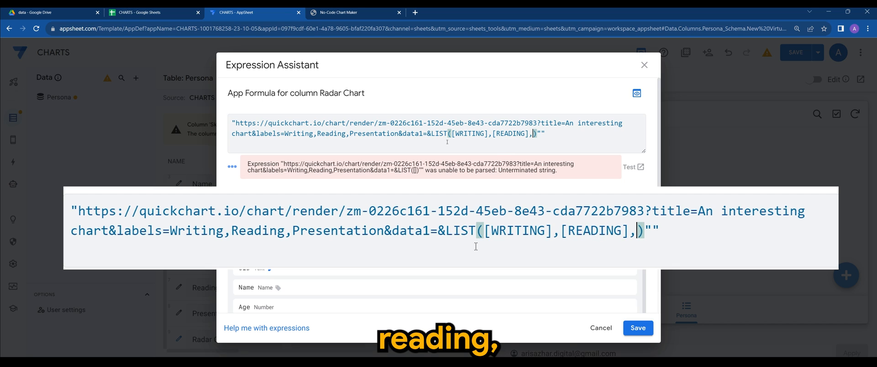
text([P)
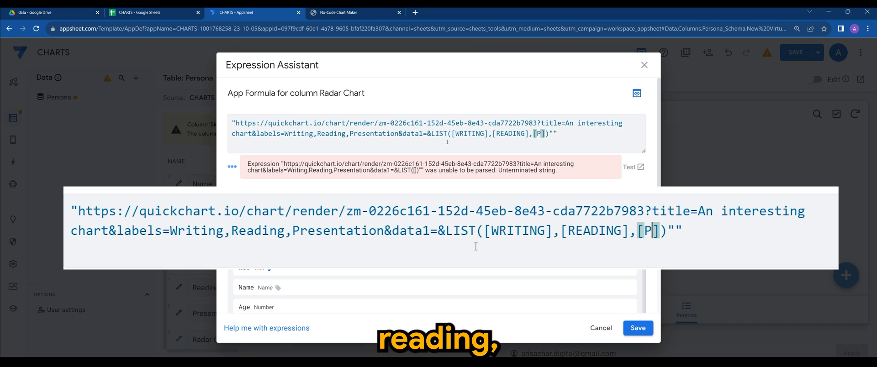
text(RESENTATION)
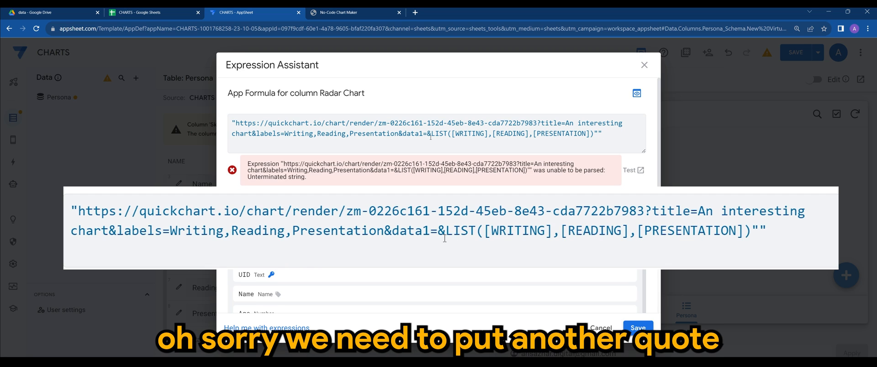
text(")
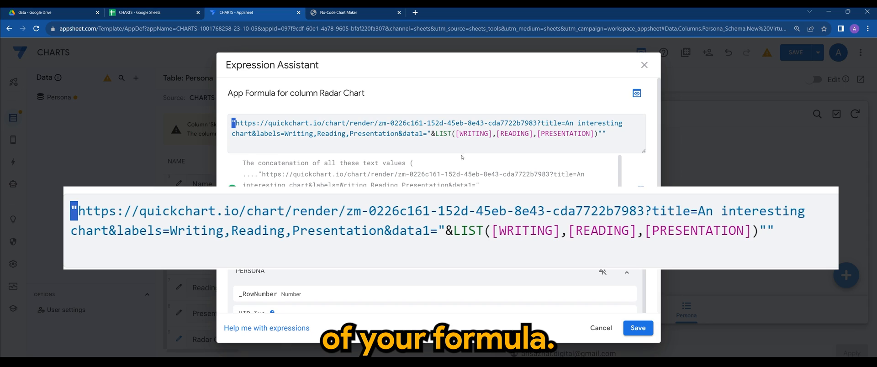
mouse_move(497, 161)
text(p)
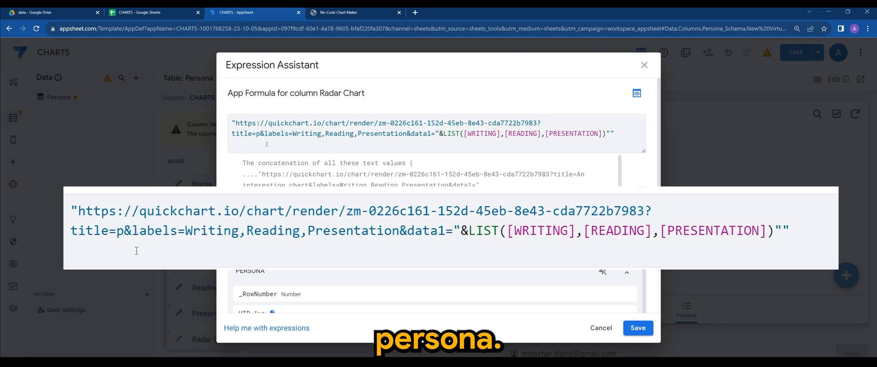
- Change the chart title in the formula to Persona and check the expression validates
text(ersona)
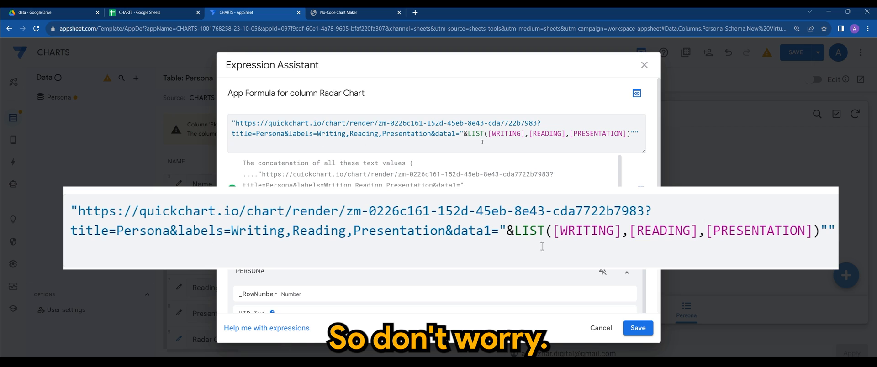
drag(347, 134, 638, 133)
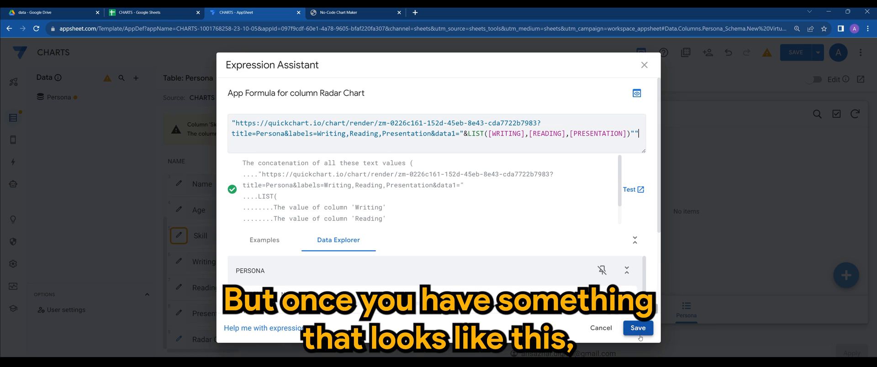
- Save the Radar Chart formula, set the column type to Image and save the app
click(637, 328)
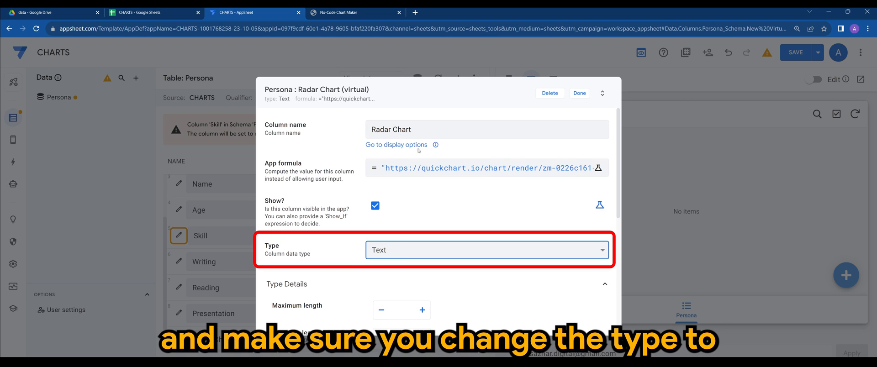
click(487, 251)
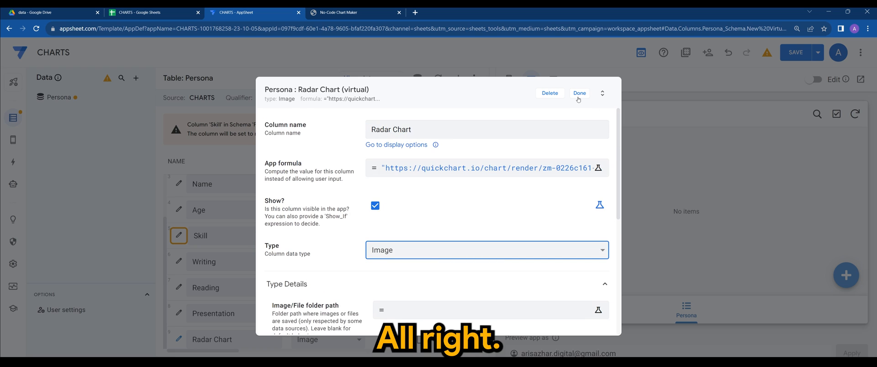
click(580, 93)
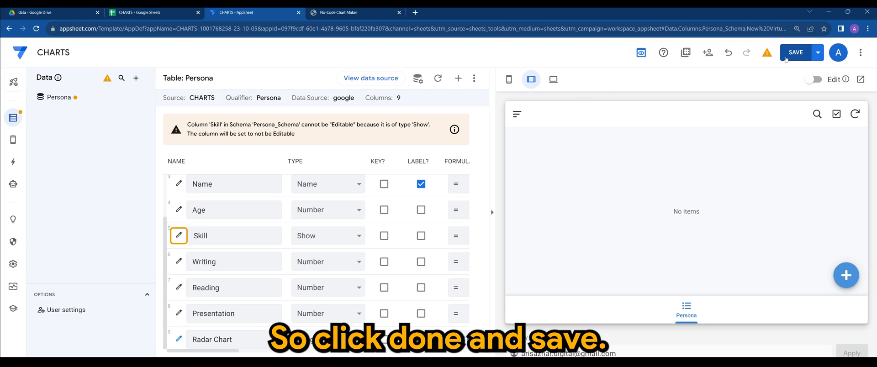
click(796, 53)
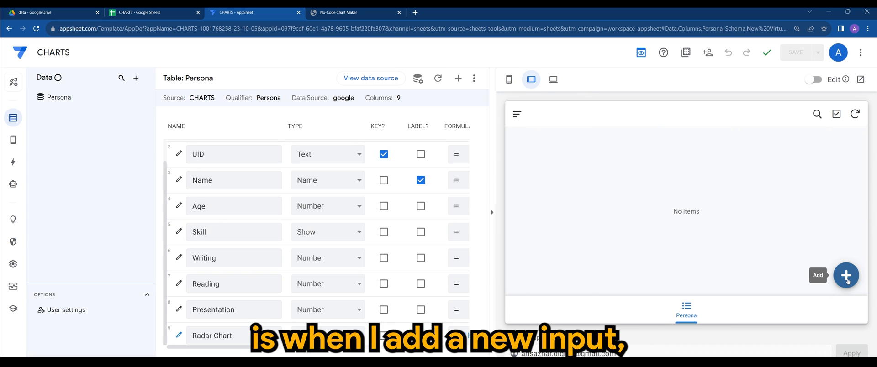
- Add a new Persona record in the preview named Aris Azz with age 32
click(847, 275)
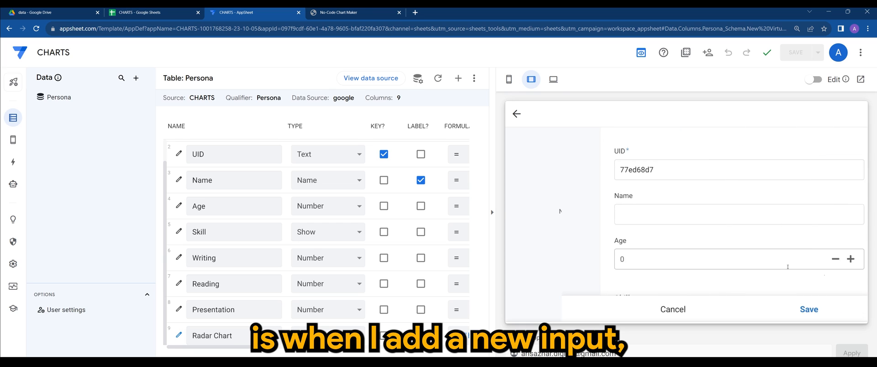
text(A)
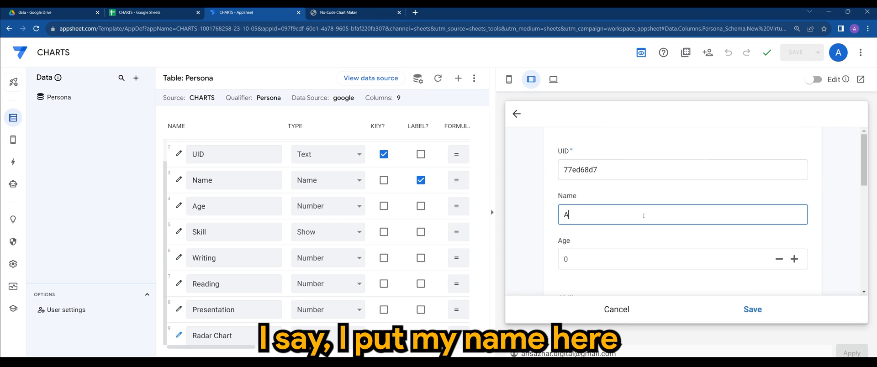
text(ris Azz)
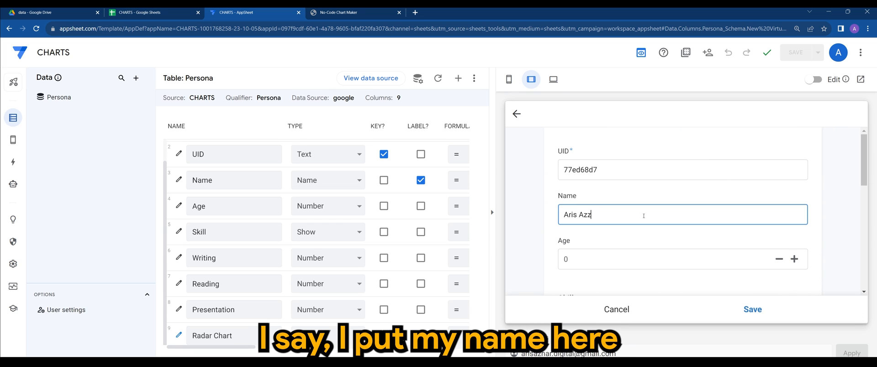
click(671, 259)
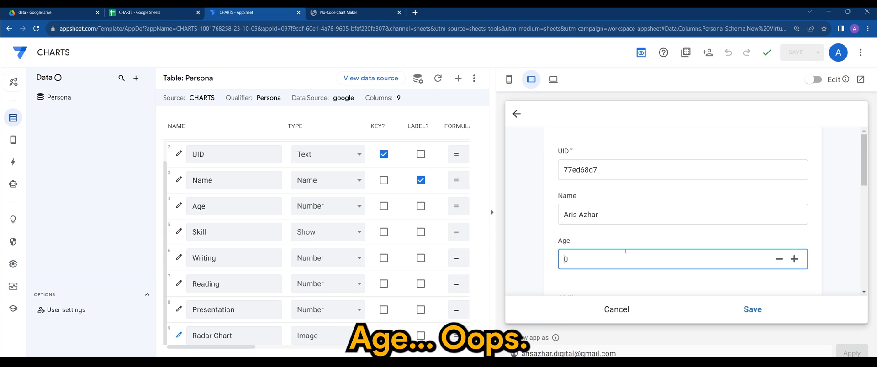
text(32)
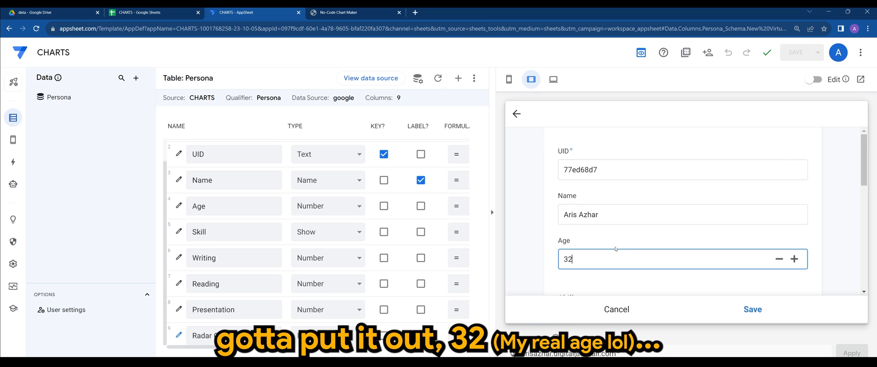
scroll(down, 3)
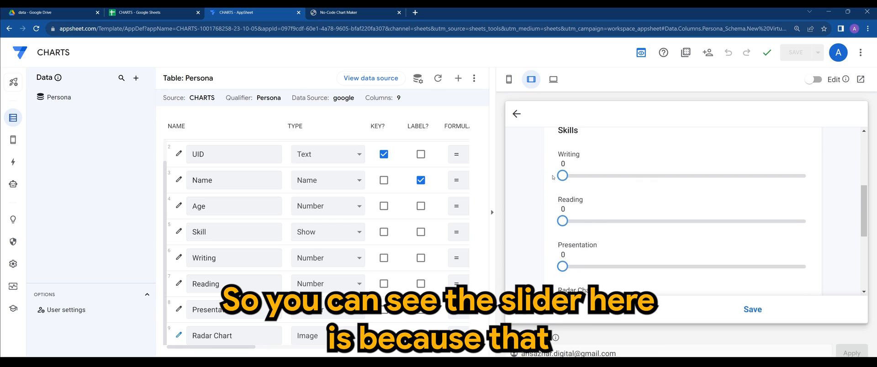
- Set the skill sliders to Writing 4, Reading 8 and Presentation 9
drag(562, 176, 662, 175)
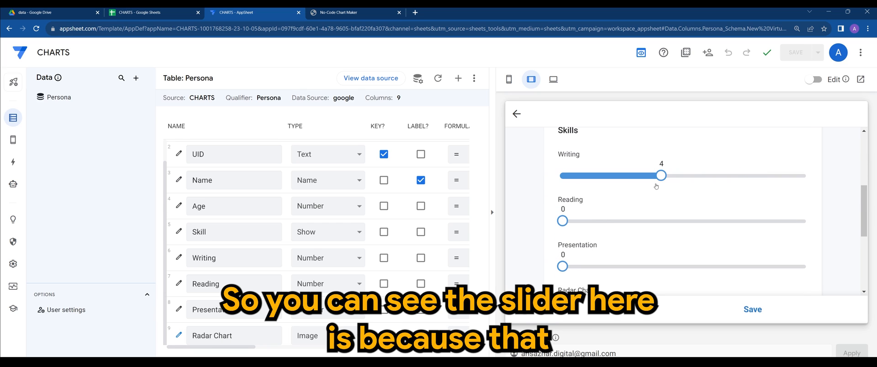
click(233, 258)
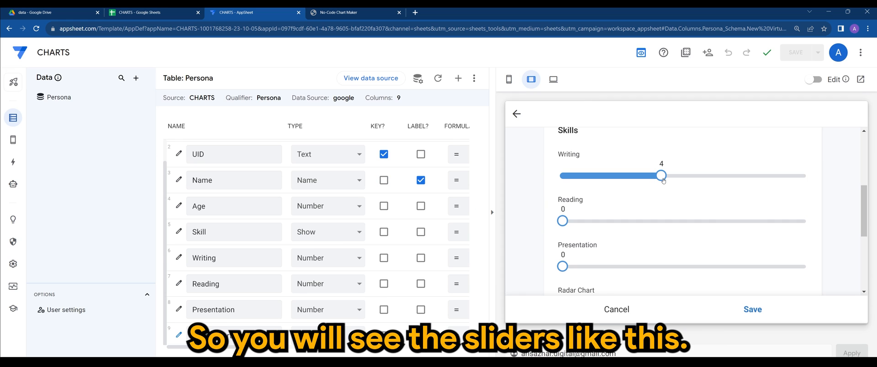
mouse_move(659, 199)
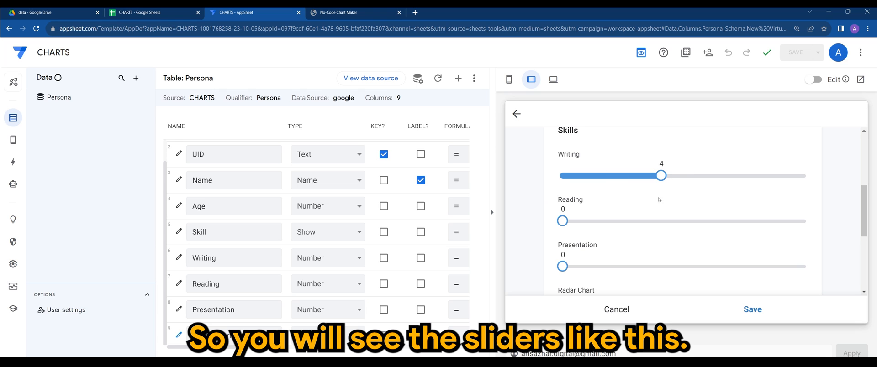
scroll(down, 3)
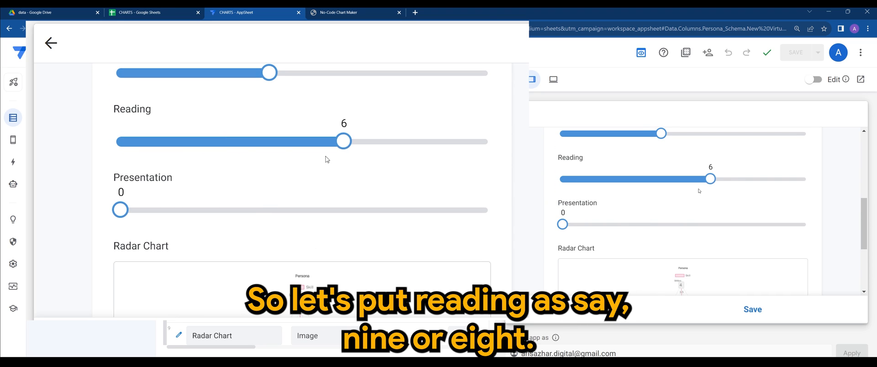
drag(343, 141, 418, 142)
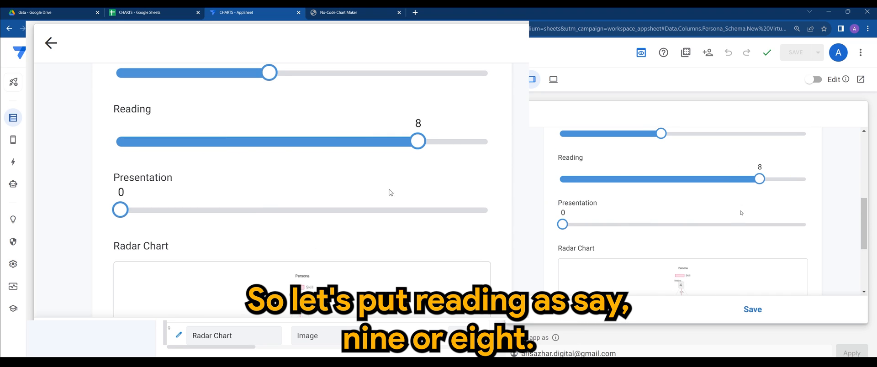
scroll(down, 3)
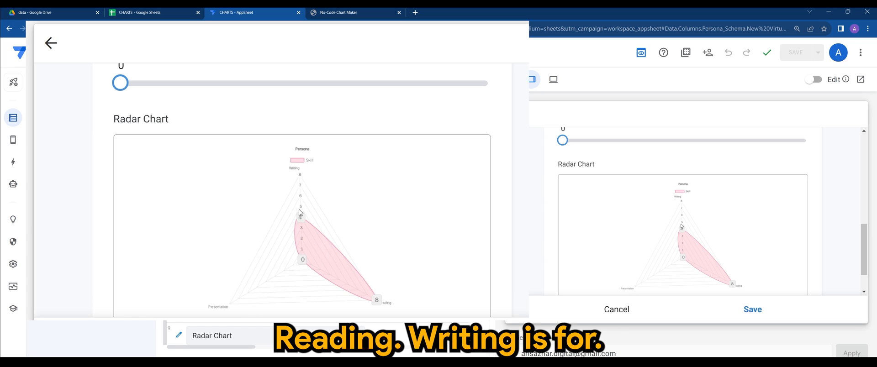
drag(120, 78, 417, 78)
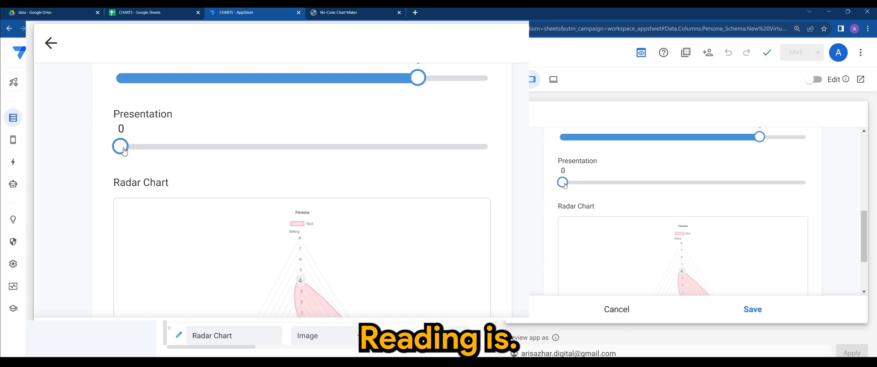
drag(121, 147, 343, 147)
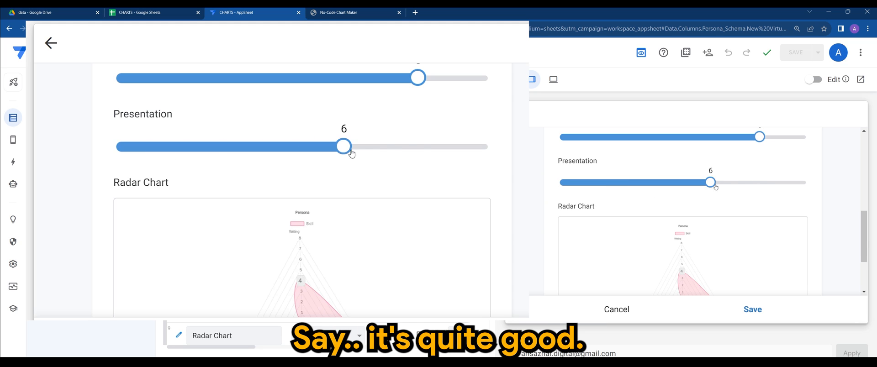
drag(344, 146, 454, 146)
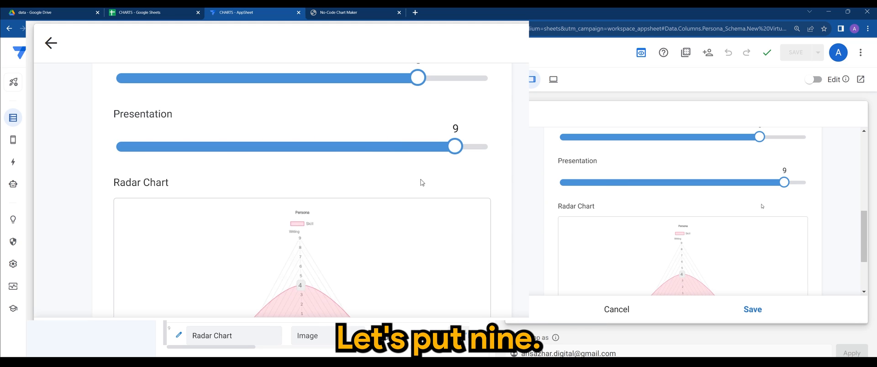
- Save the new persona record so it appears with its radar chart
scroll(down, 3)
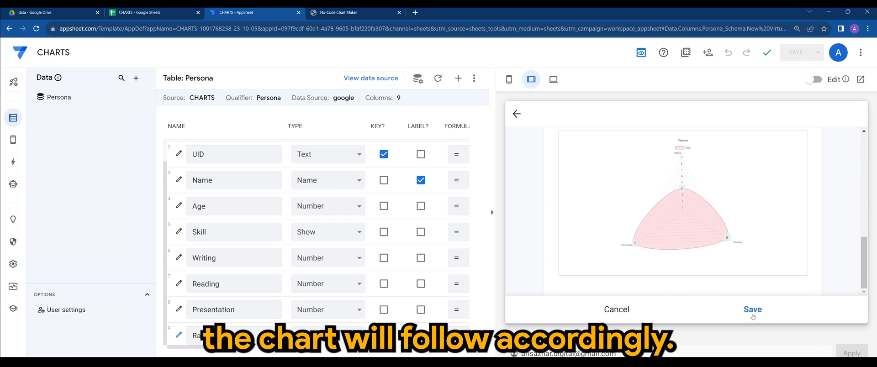
click(752, 309)
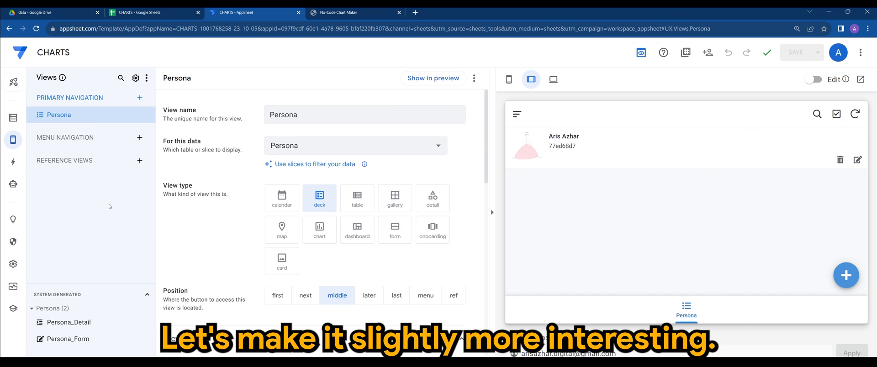
- Switch the Persona view to cards with Name as header and Age as subheader
scroll(down, 3)
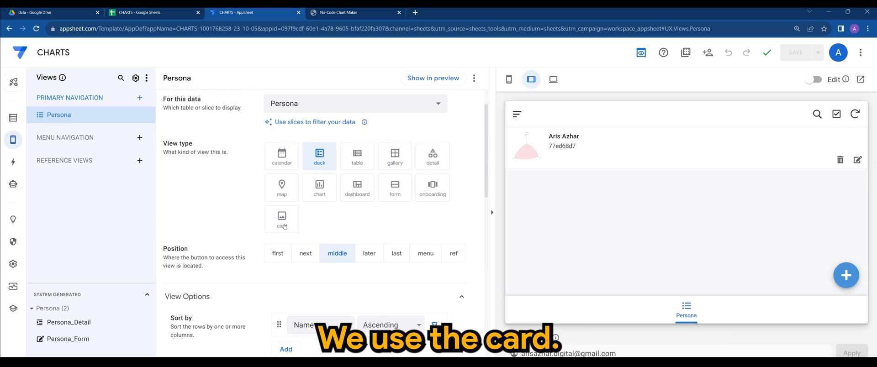
click(281, 218)
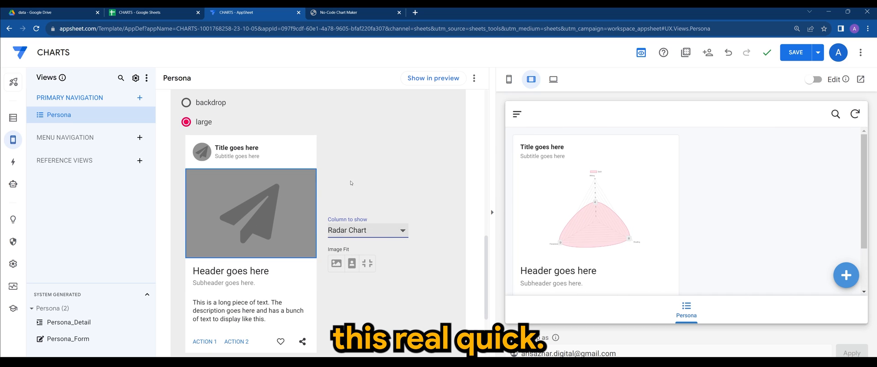
click(367, 231)
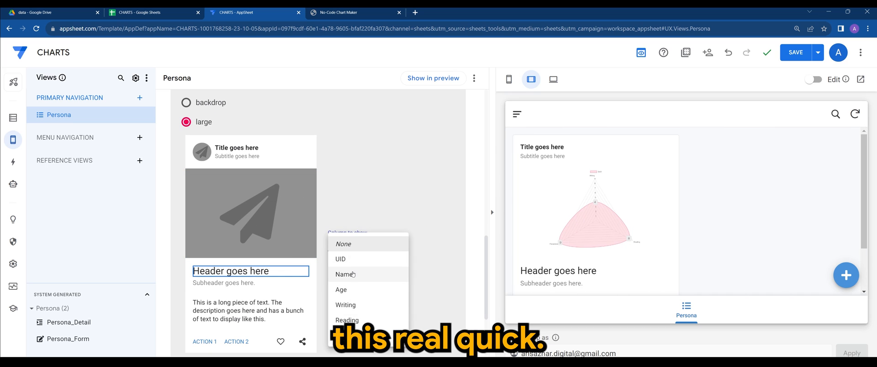
click(345, 274)
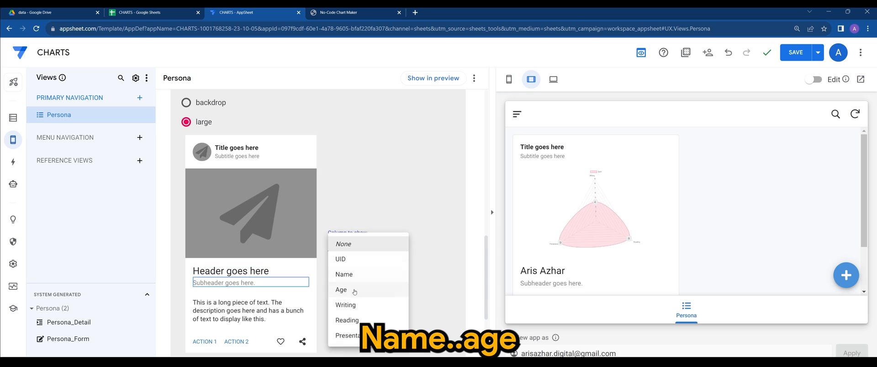
click(341, 289)
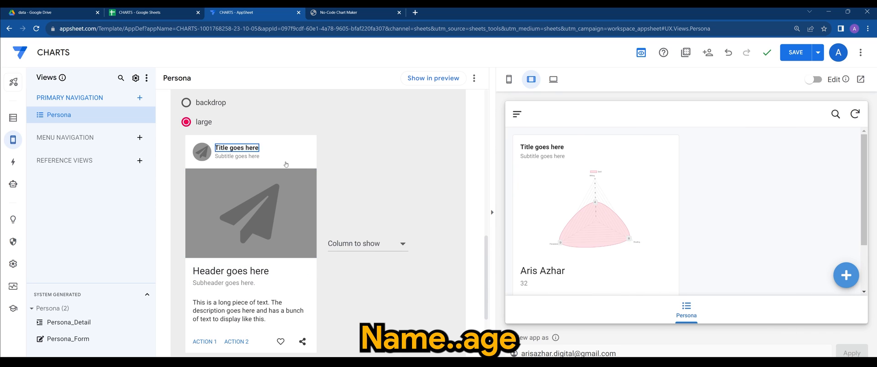
click(367, 244)
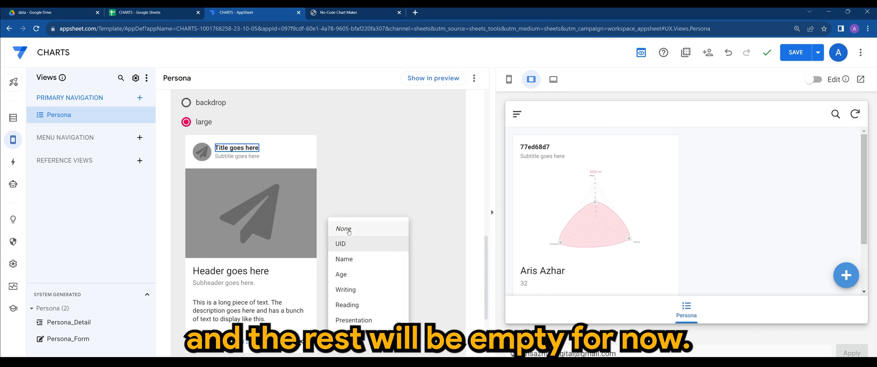
click(340, 244)
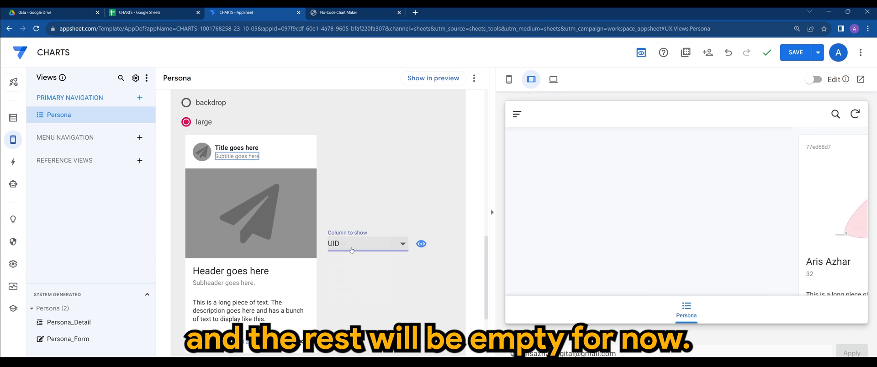
- Set the second card action to Delete and save the card view changes
scroll(down, 3)
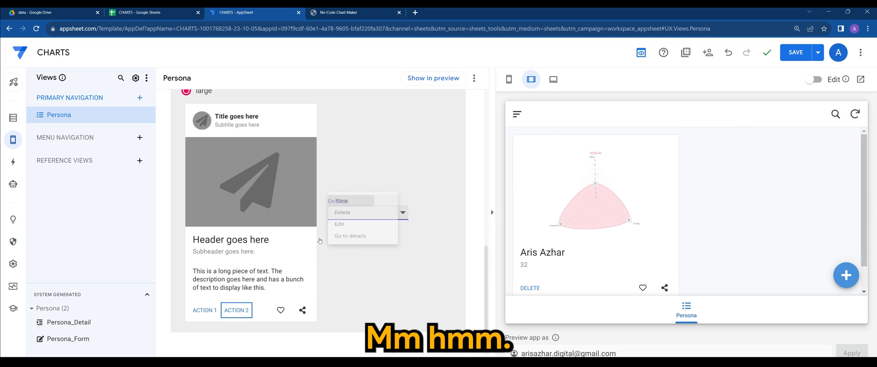
click(796, 52)
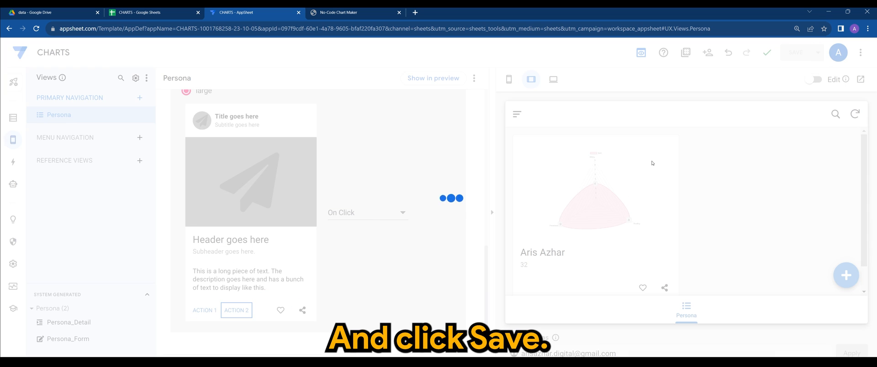
click(796, 52)
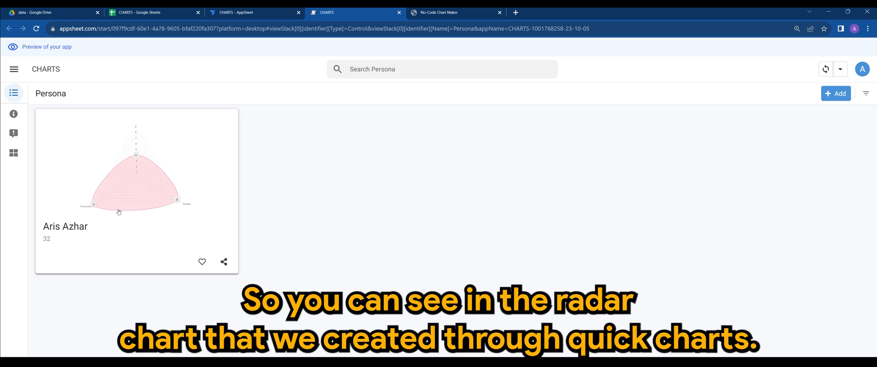
mouse_move(149, 165)
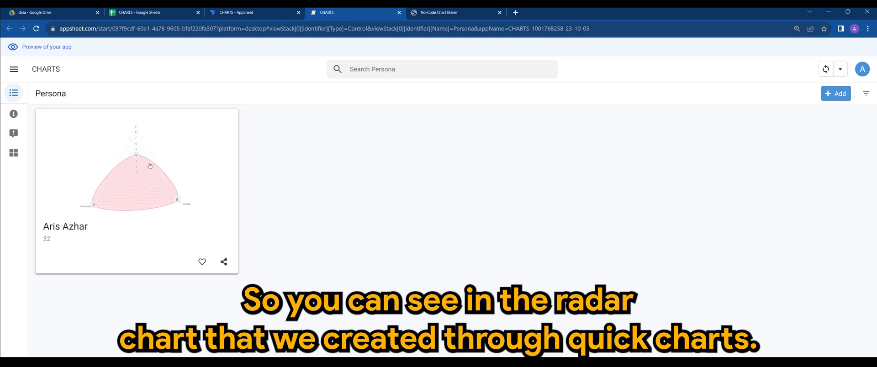
mouse_move(119, 221)
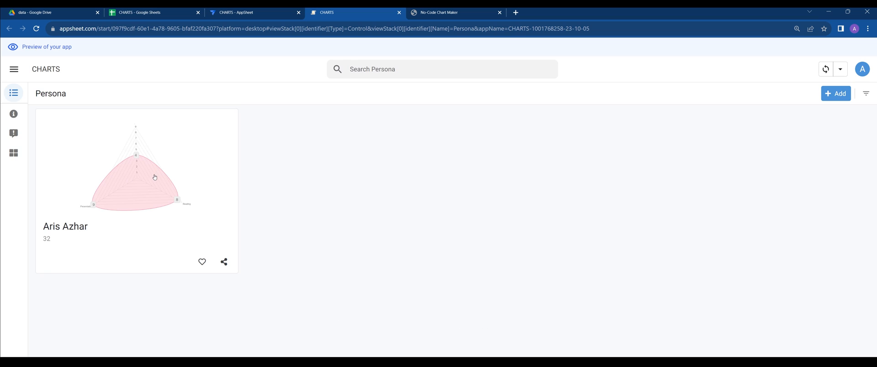
mouse_move(241, 105)
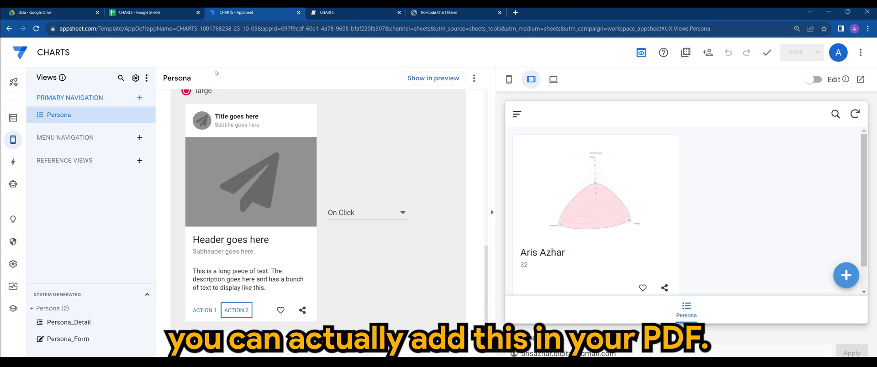
- Create the first automation bot with an event named NEW UPDATE on Persona data changes
click(13, 184)
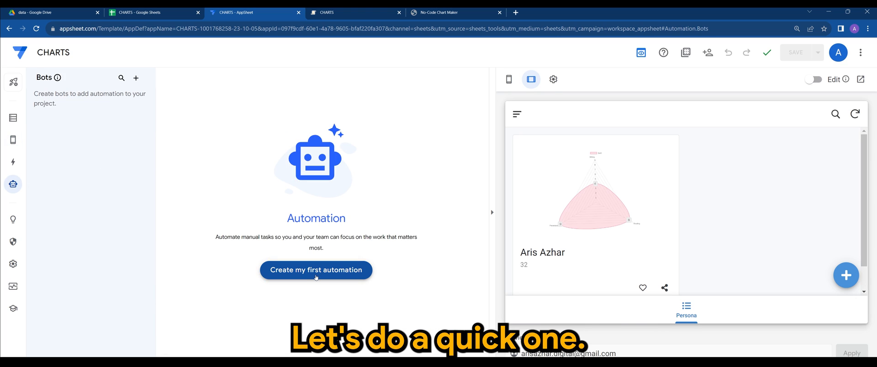
click(315, 270)
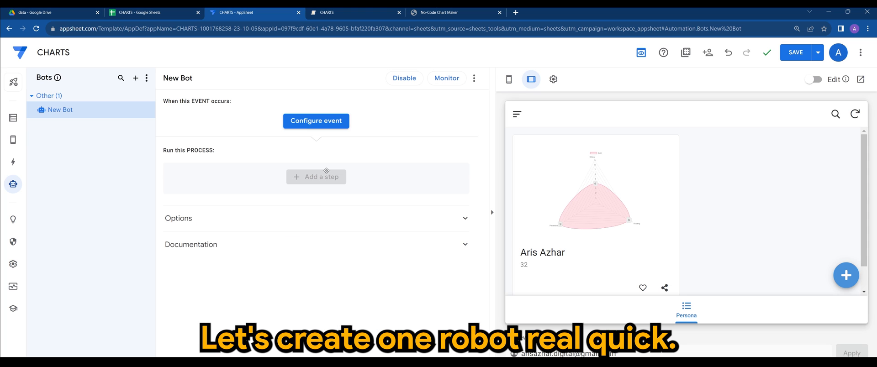
click(315, 121)
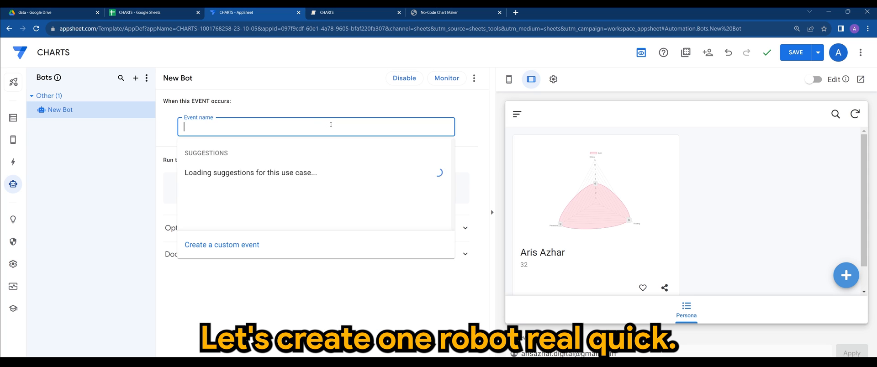
text(NEW UPDATE)
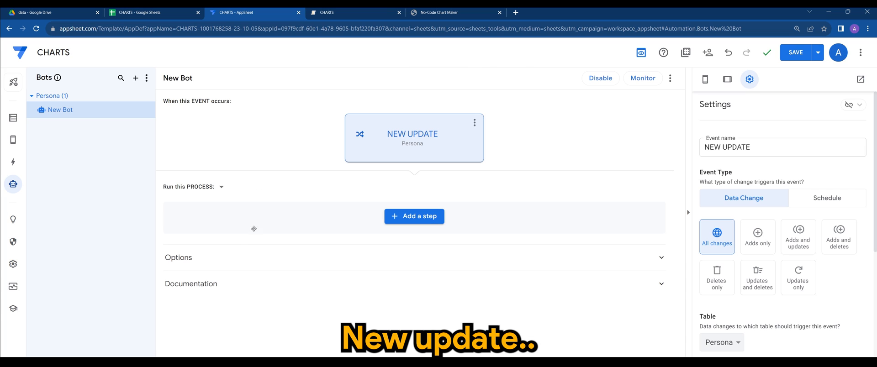
- Add a process step named 'create a PDF' as a custom step
click(413, 217)
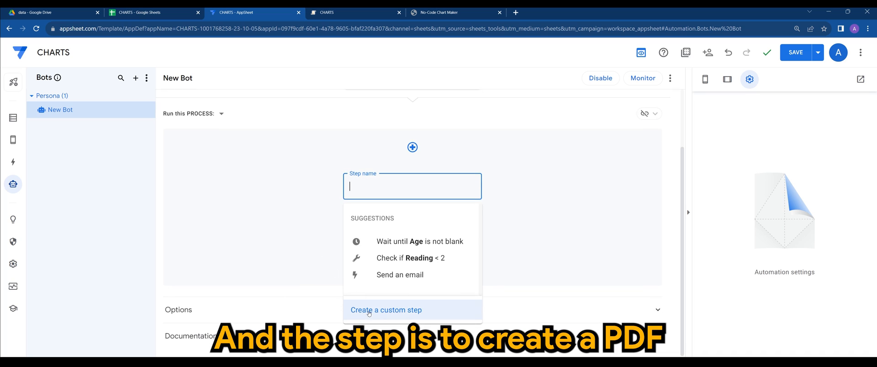
text(create a)
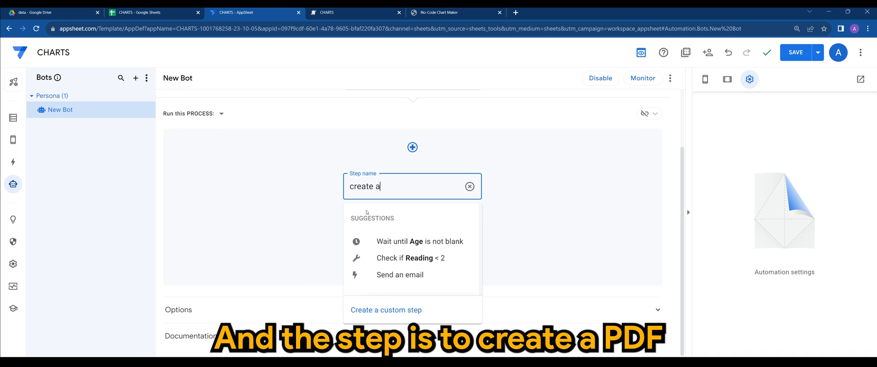
text(PDF)
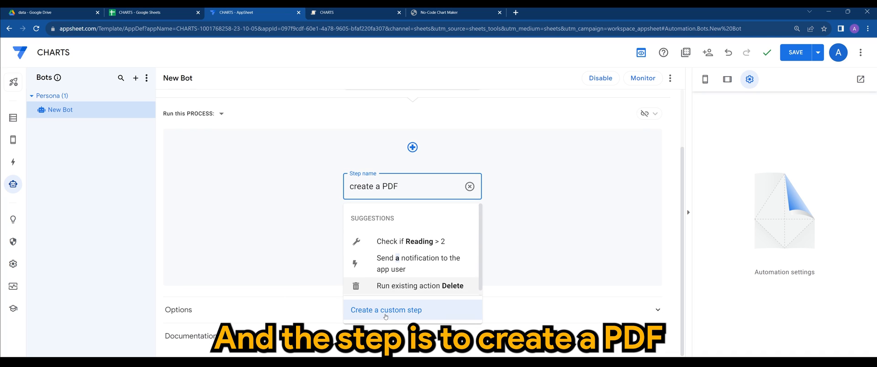
click(386, 310)
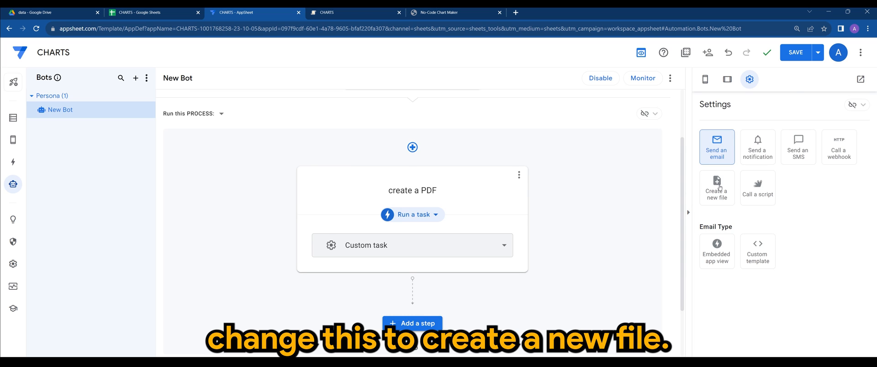
- Make the PDF step create a new file with a generated template, then save the bot
click(717, 188)
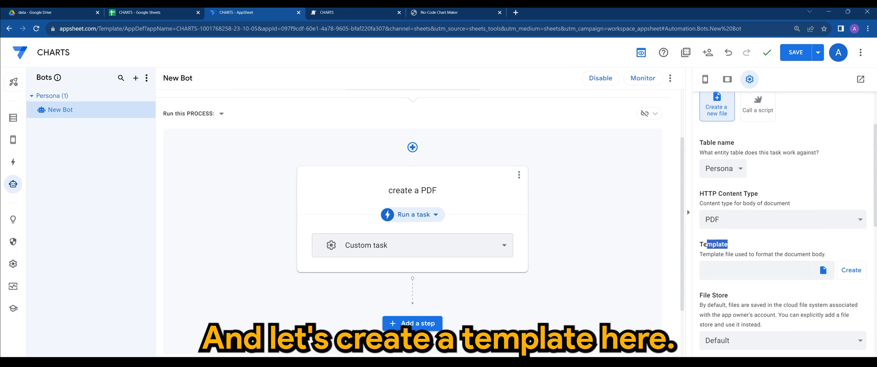
click(851, 270)
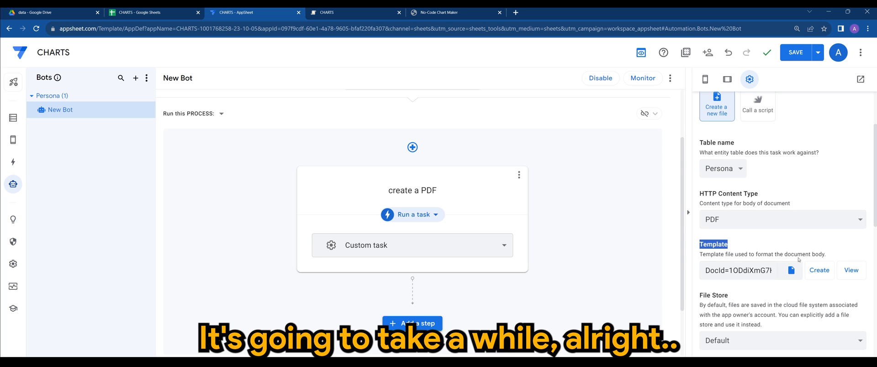
click(795, 53)
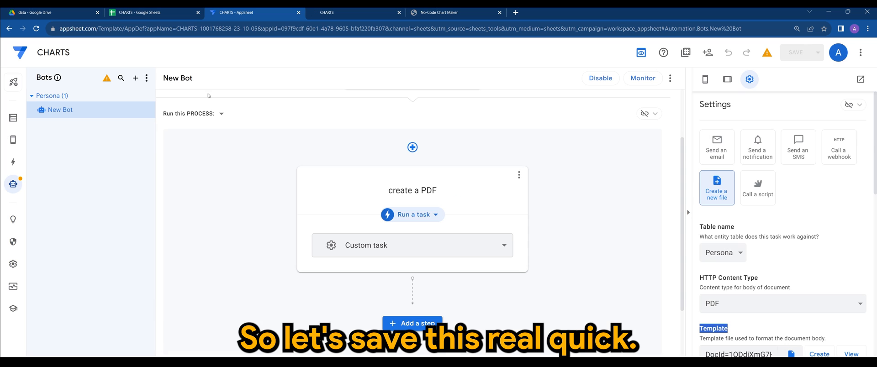
click(50, 12)
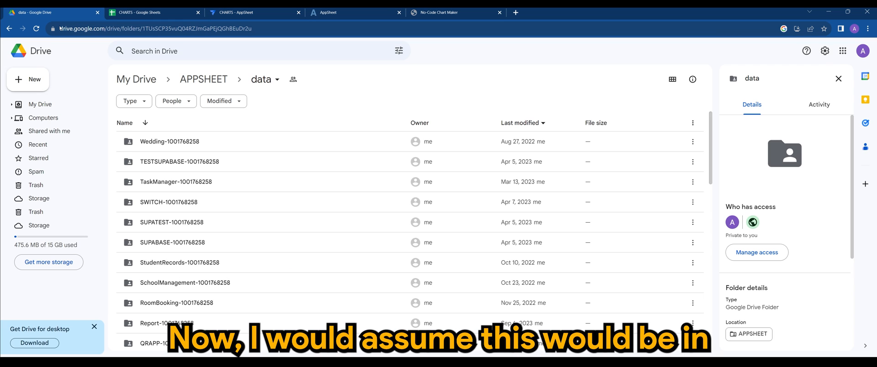
scroll(down, 3)
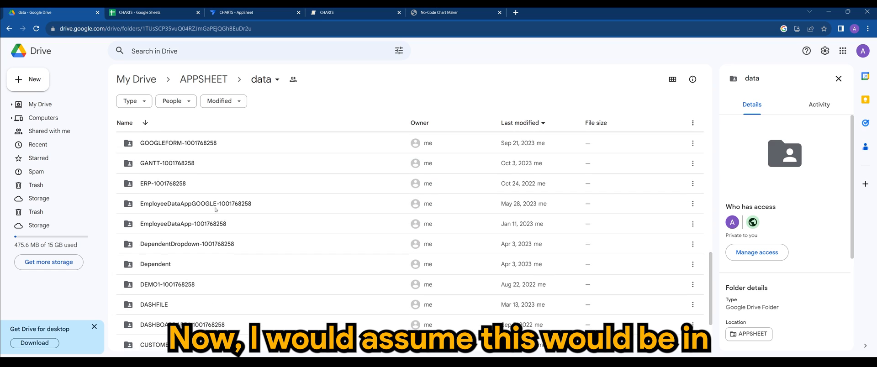
scroll(down, 3)
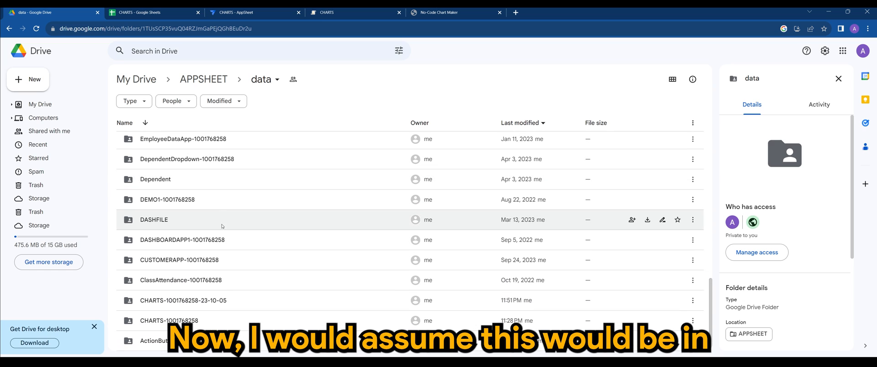
double_click(182, 301)
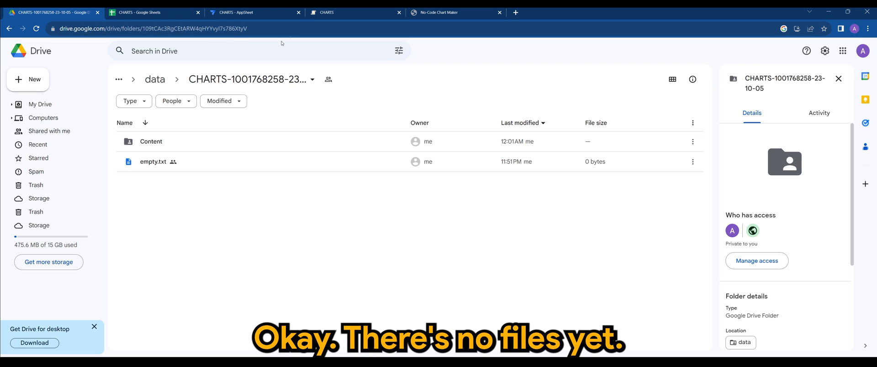
click(252, 12)
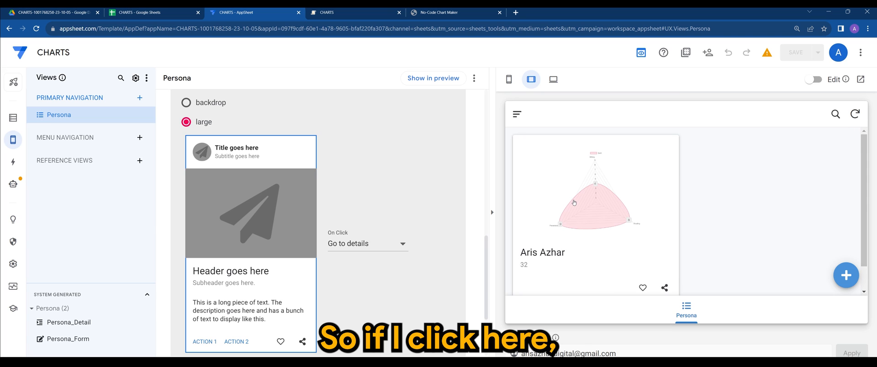
- Raise Aris Azhar's age to 33 in the preview and go to Drive to check for the PDF
click(574, 202)
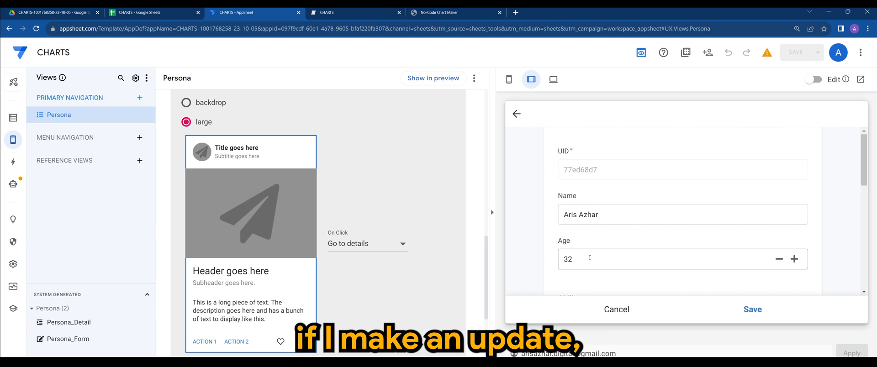
click(752, 309)
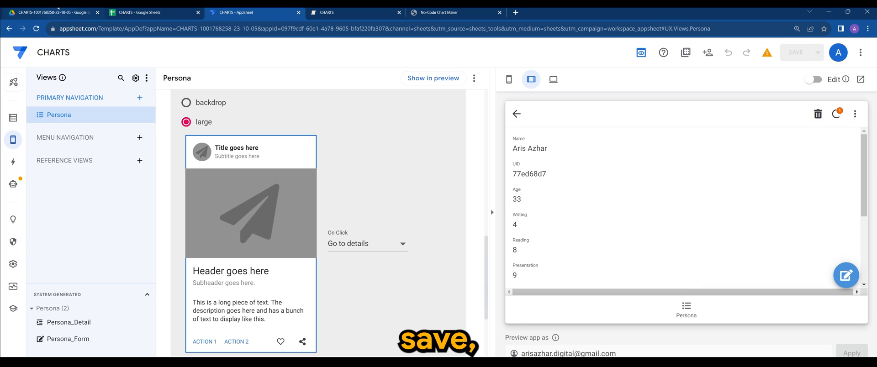
click(53, 12)
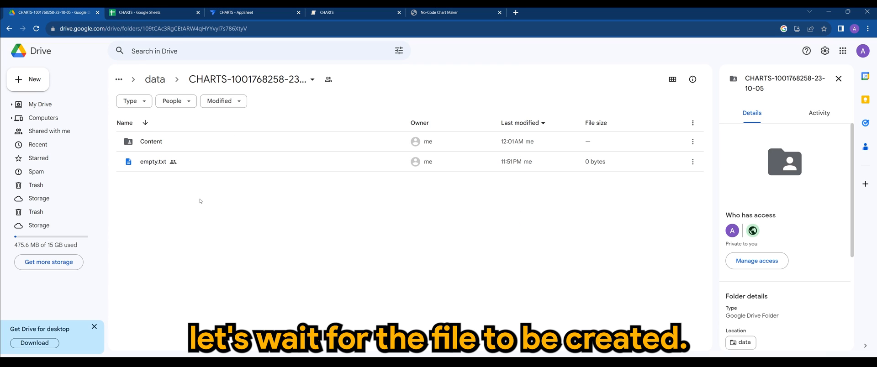
mouse_move(174, 186)
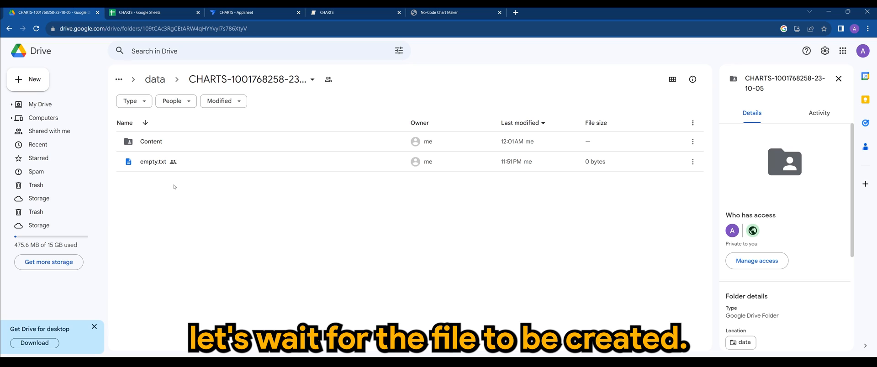
mouse_move(199, 223)
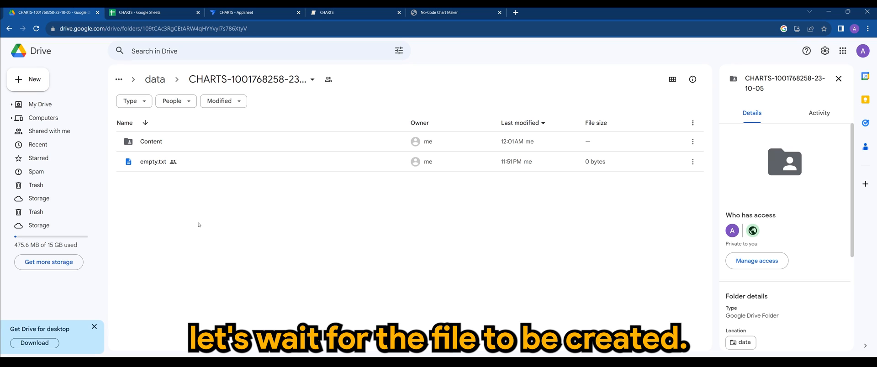
mouse_move(195, 223)
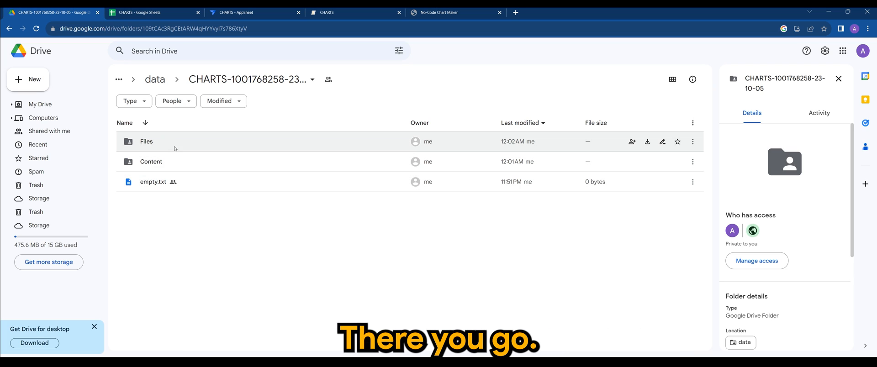
mouse_move(346, 153)
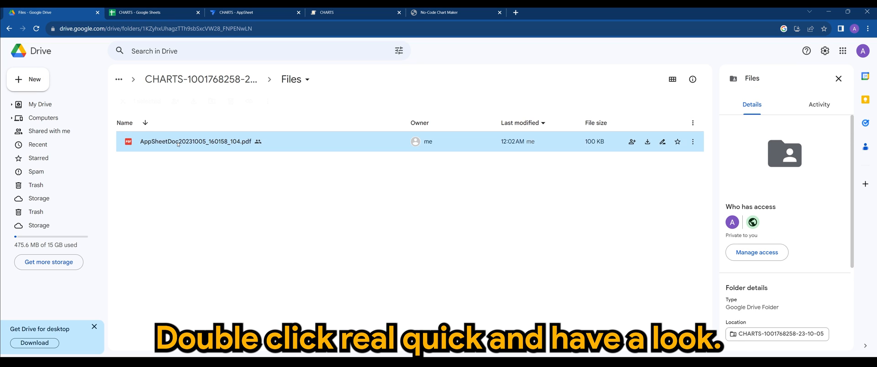
- Open the generated AppSheetDoc20231005_160158_104.pdf report in the new Files folder
double_click(196, 141)
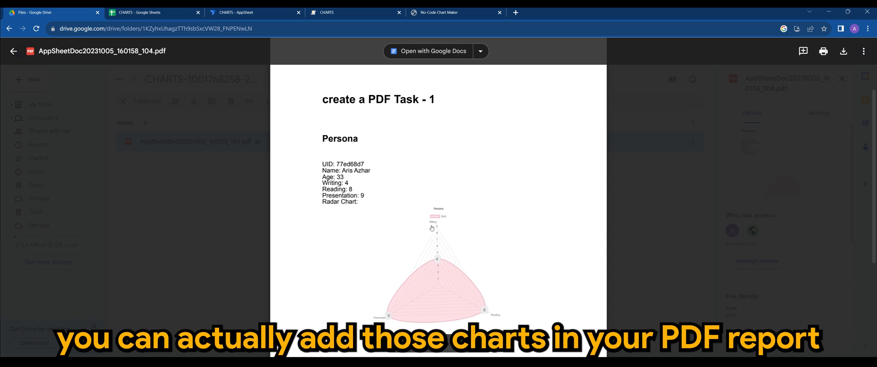
mouse_move(376, 294)
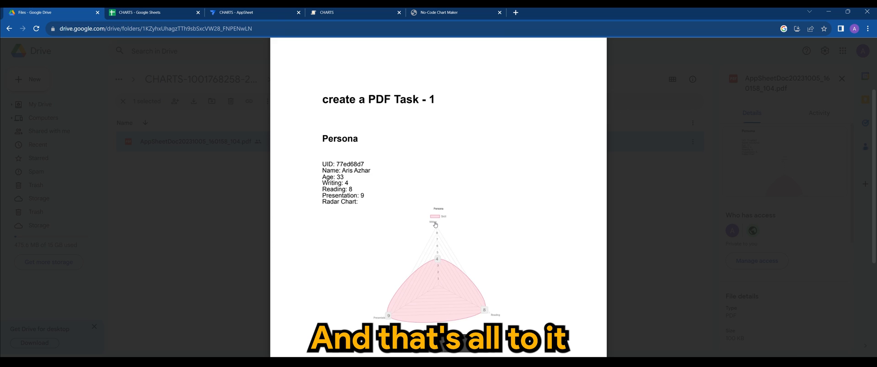
click(195, 141)
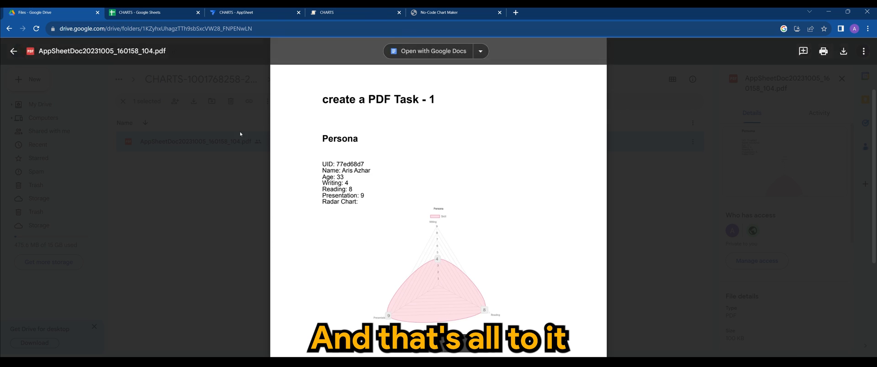